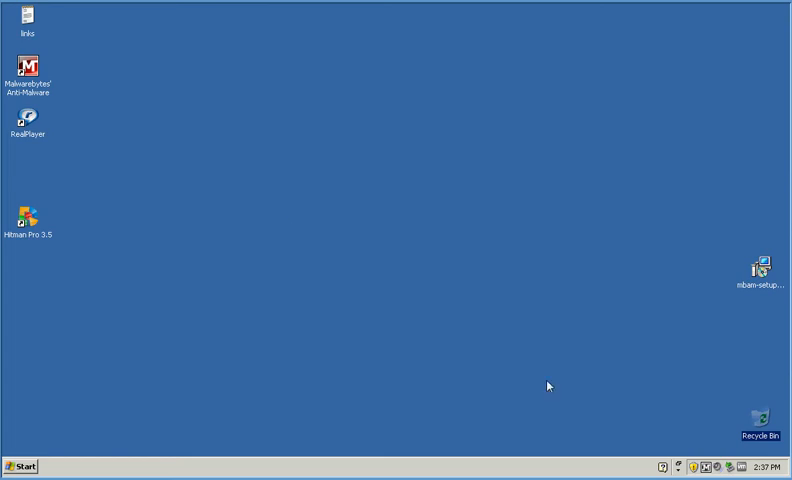
mouse_move(682, 397)
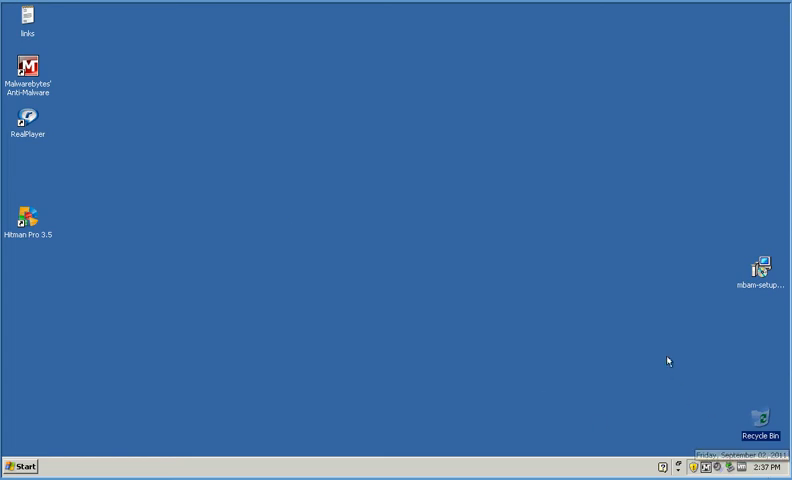
mouse_move(350, 351)
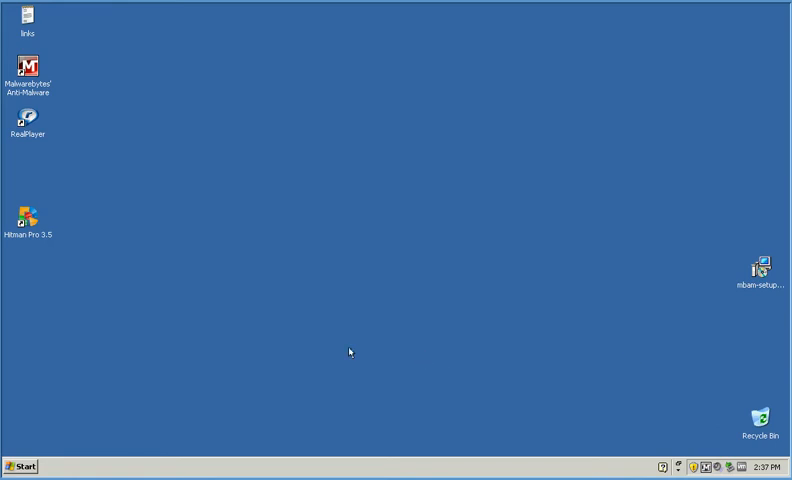
mouse_move(68, 444)
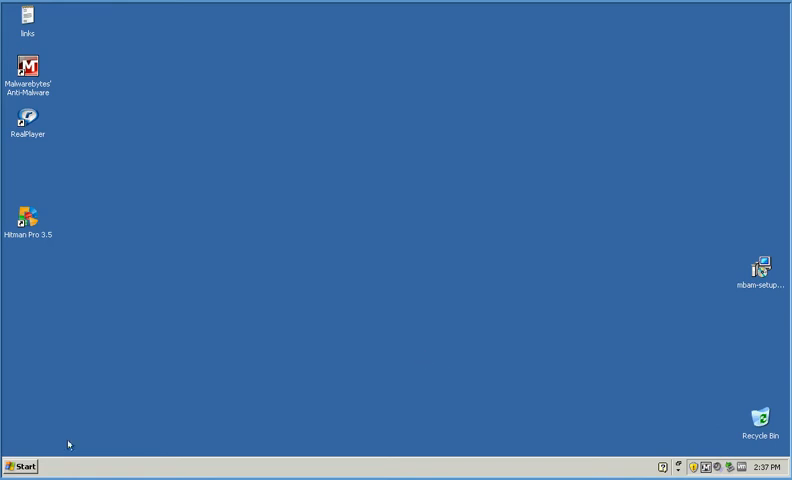
mouse_move(20, 467)
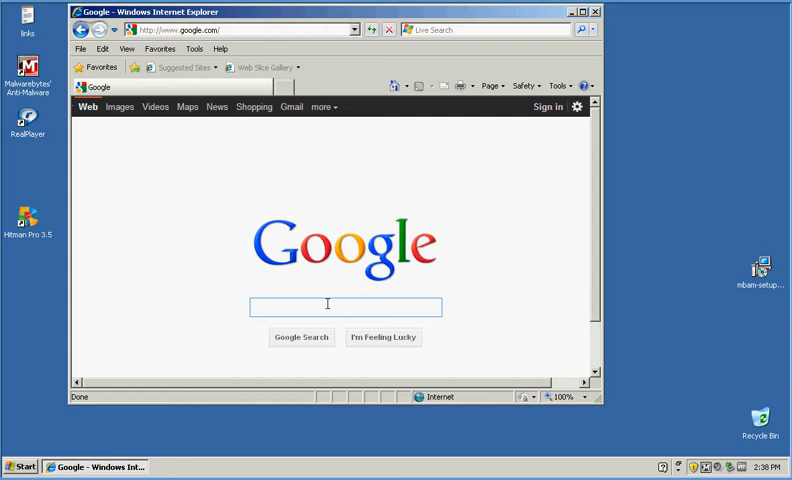
Search Google for 'panda cloud' and follow the cloudantivirus.com 'DOWNLOAD FREE ANTIVIRUS' result.
left_click(347, 307)
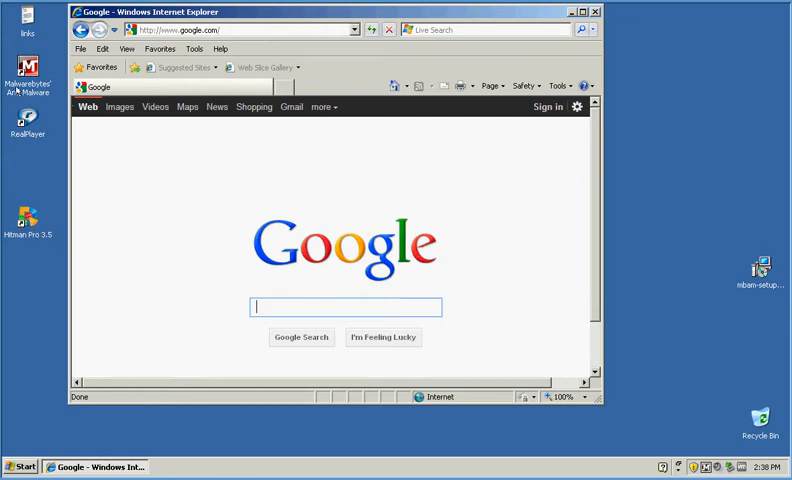
type("pa")
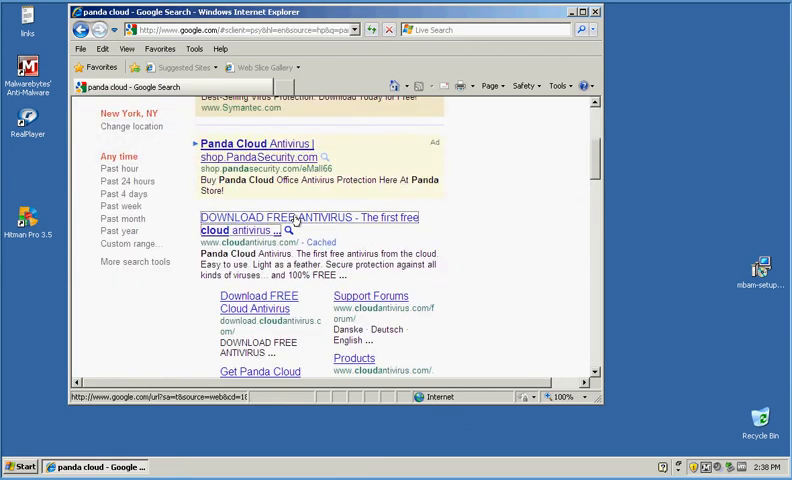
left_click(290, 217)
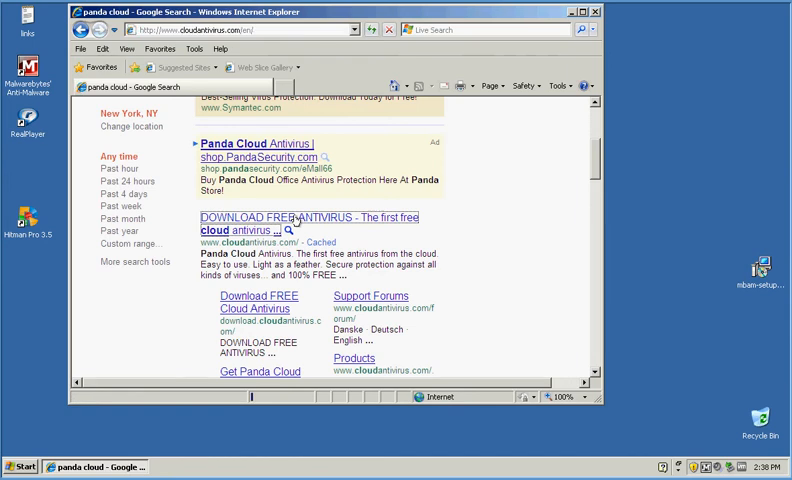
left_click(307, 217)
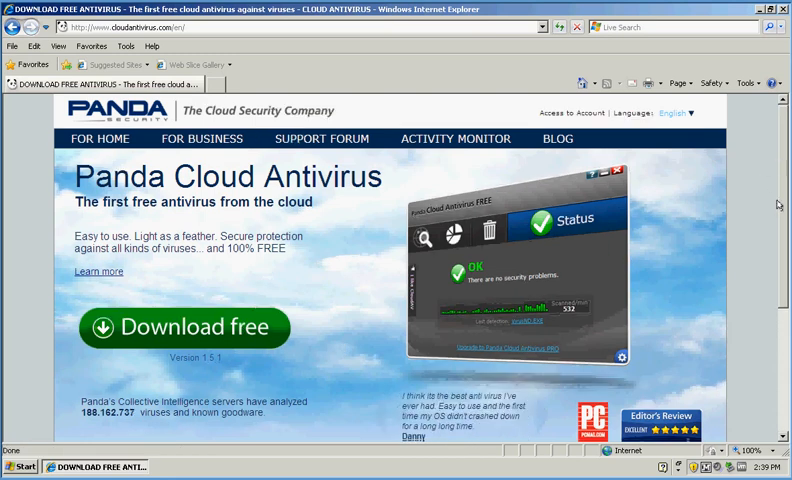
Start the free Panda Cloud Antivirus download from the website's 'Download free' button.
scroll("down", 3)
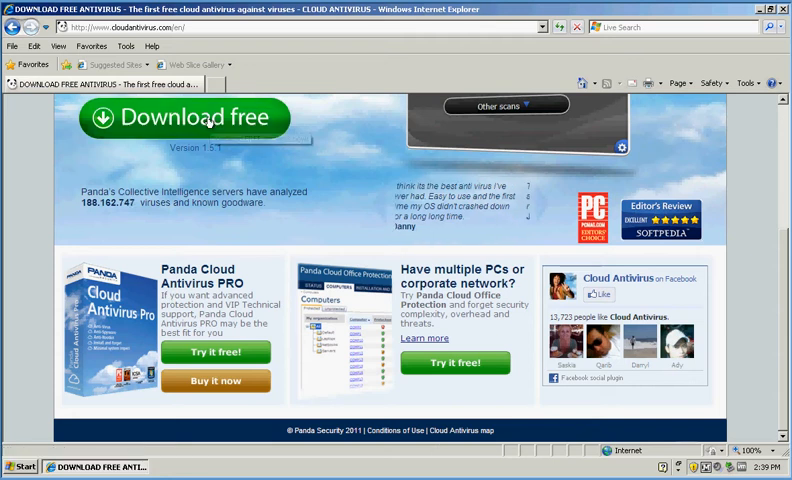
left_click(185, 117)
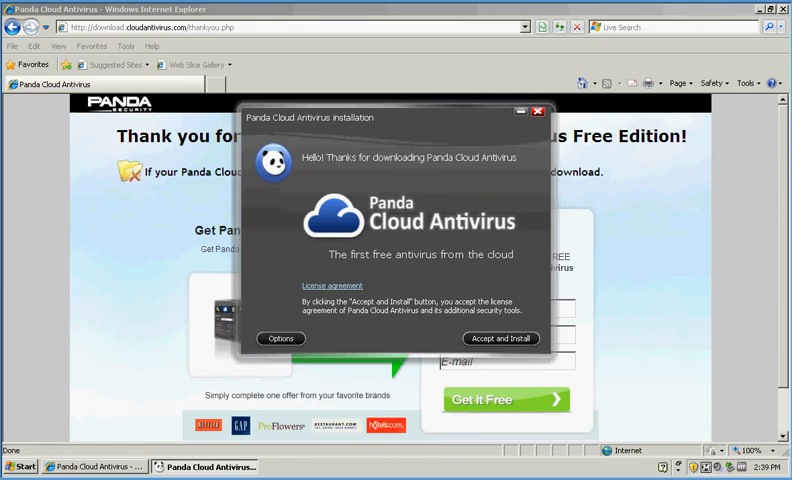
Accept the Panda Cloud Antivirus license so its installation files begin downloading.
left_click(500, 338)
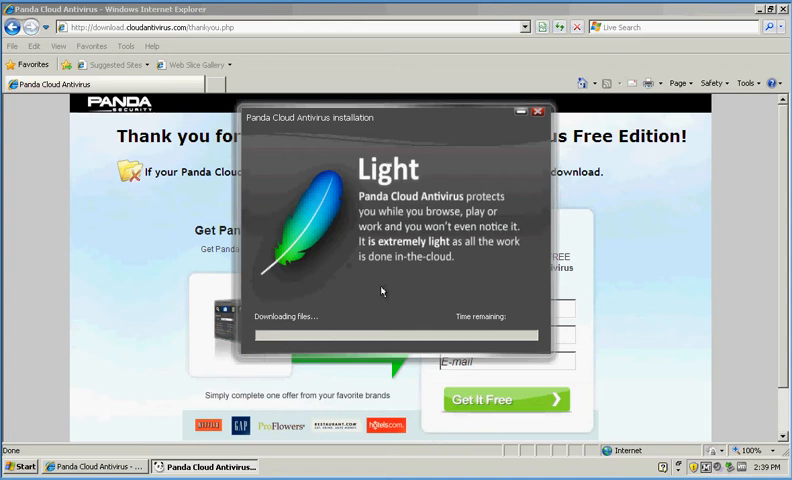
mouse_move(473, 173)
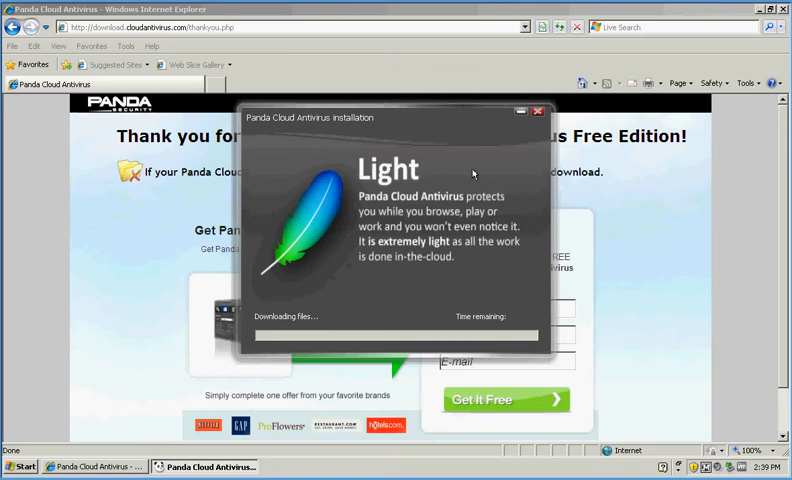
left_click(537, 110)
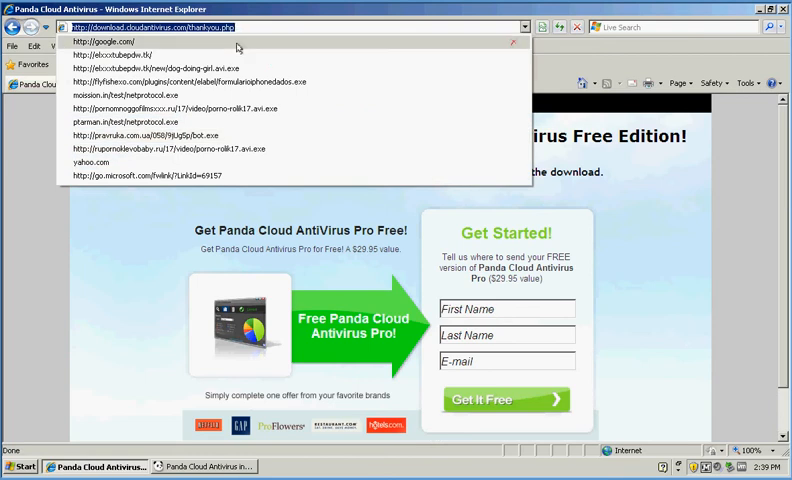
Search Google for pcmatic.com, reach the Uniblue RegistryBooster page, and check the running installer.
left_click(101, 40)
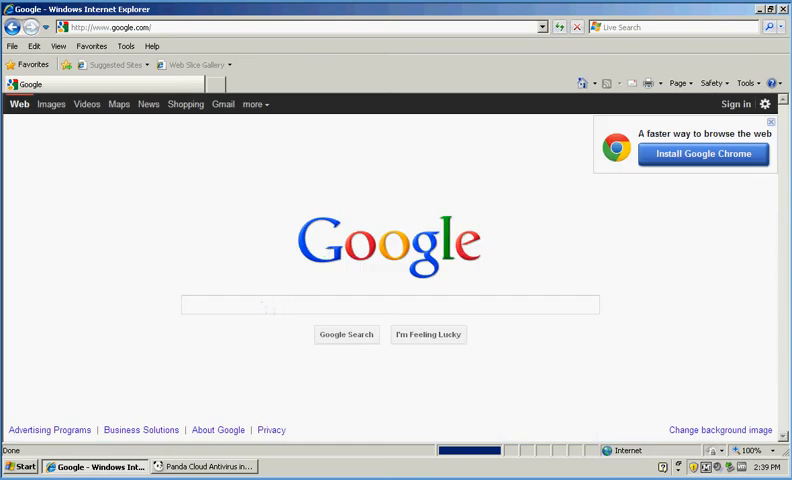
type("pcmatic")
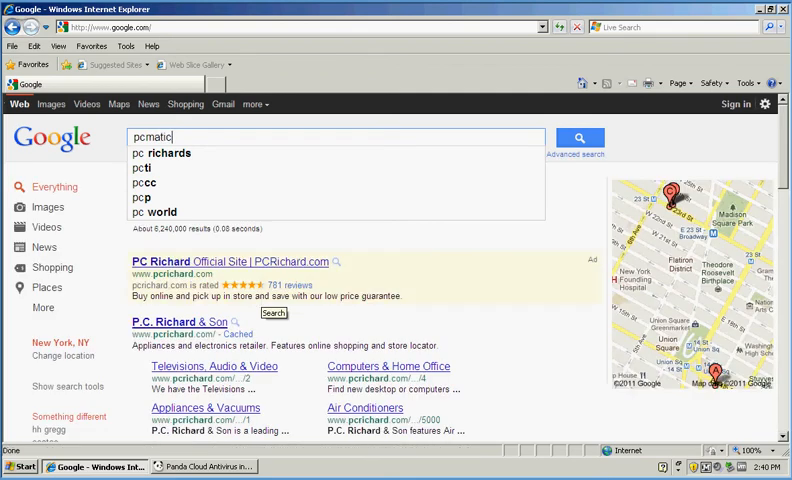
type(".")
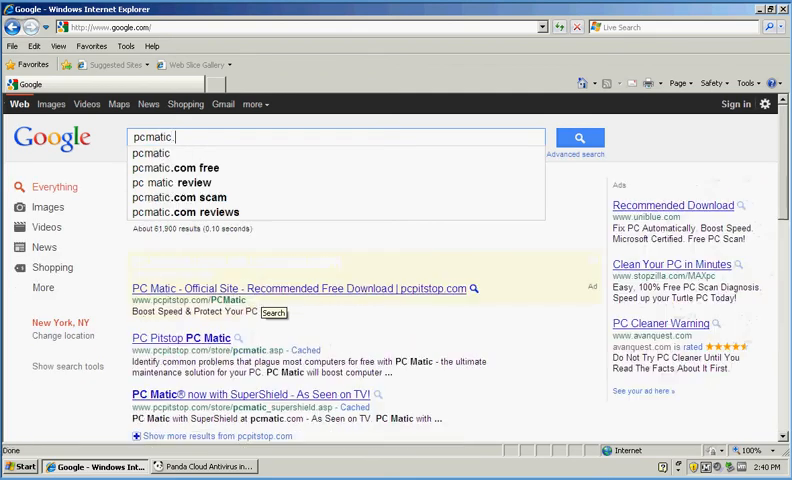
type("com")
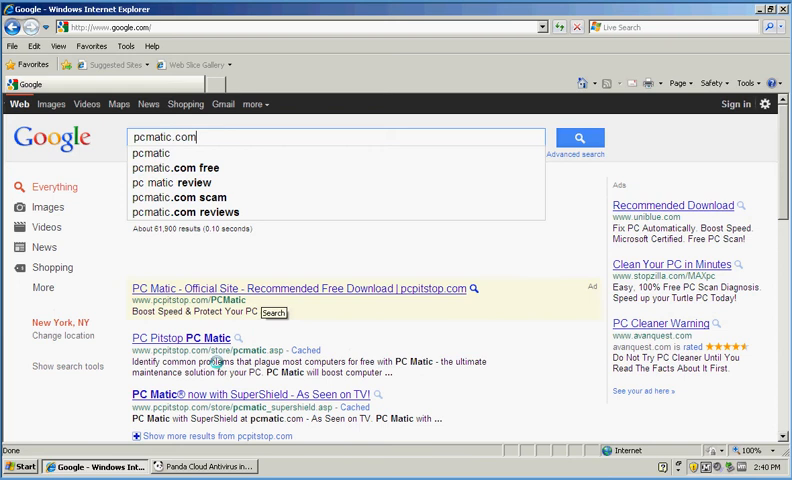
left_click(578, 138)
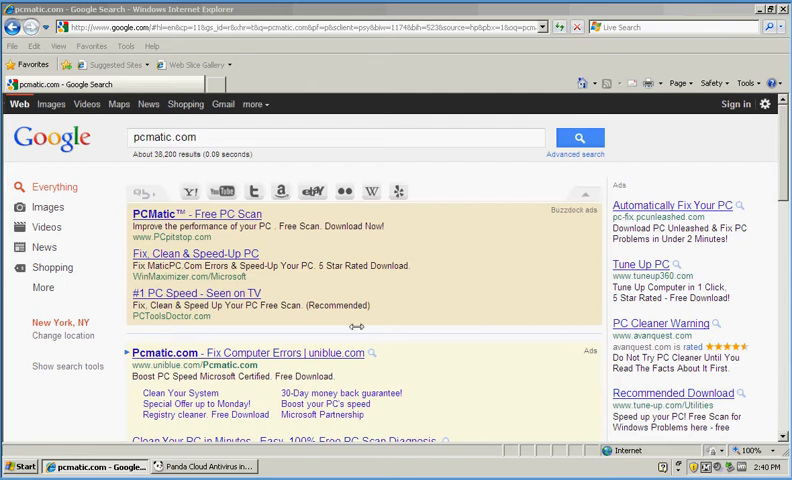
mouse_move(240, 354)
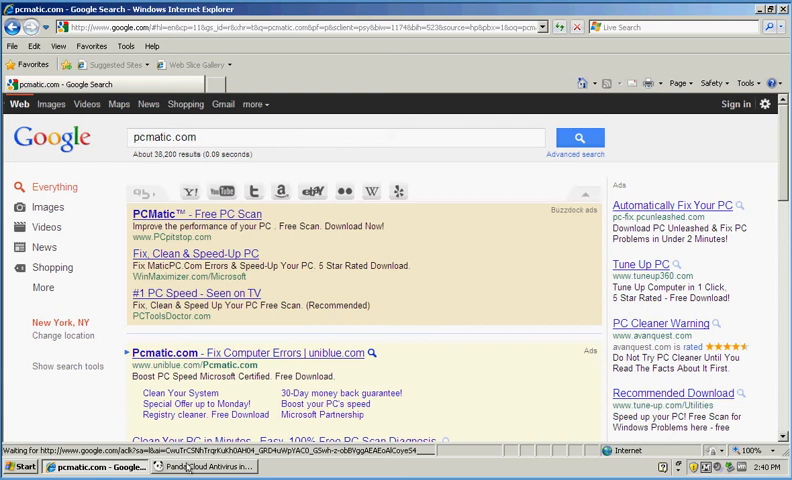
left_click(247, 353)
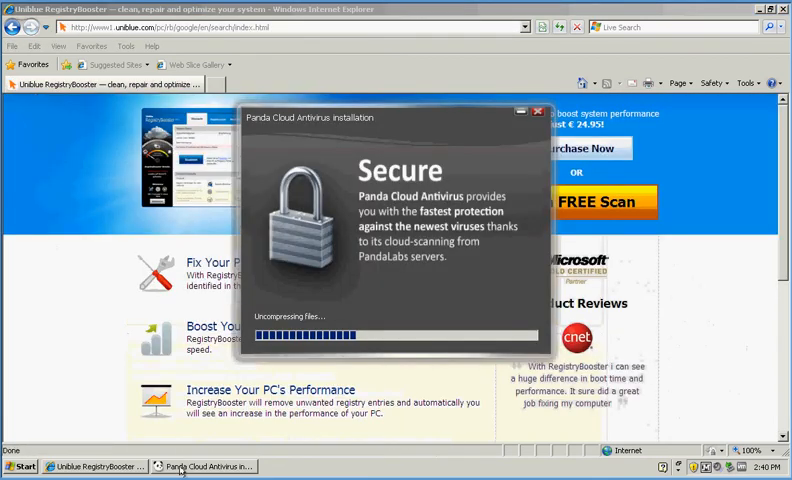
left_click(537, 110)
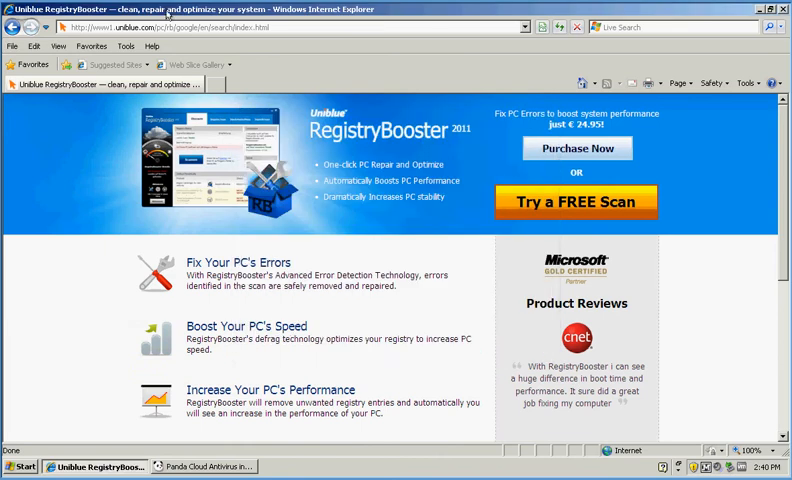
Load pcmatic.com in the address bar and scroll through the SuperShield home page.
type("p")
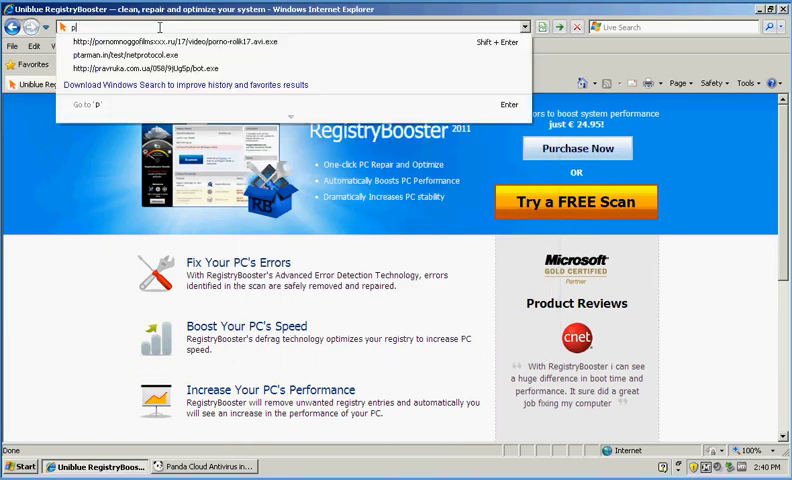
type("pcma")
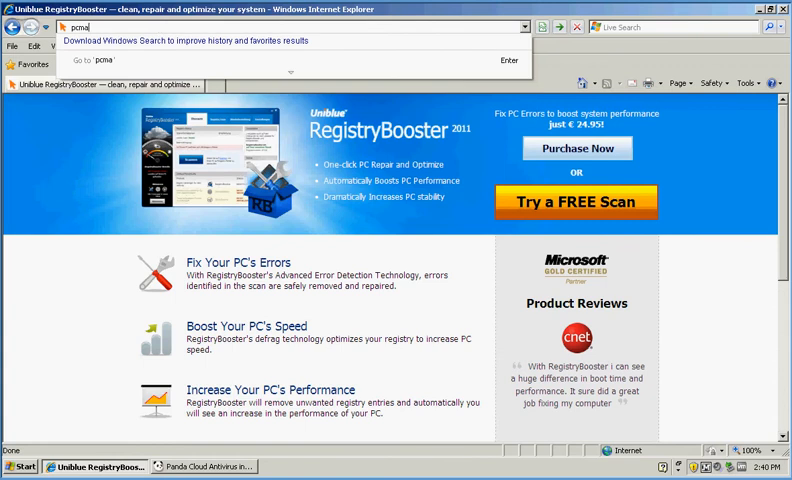
type("tic.co")
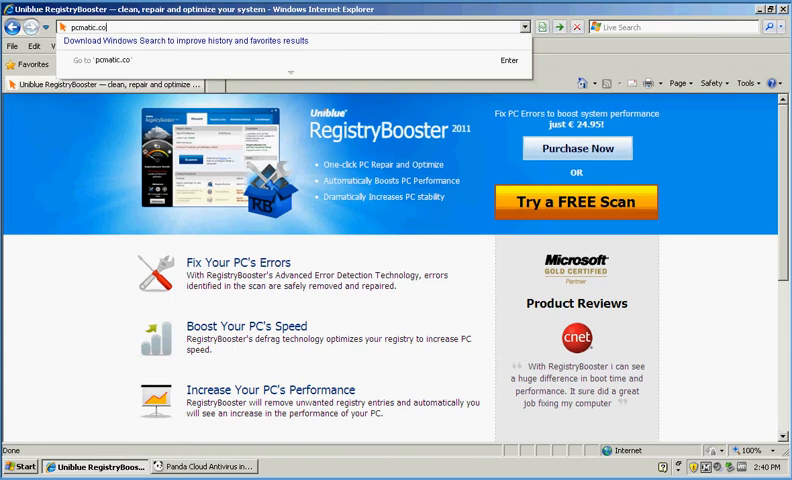
type("m")
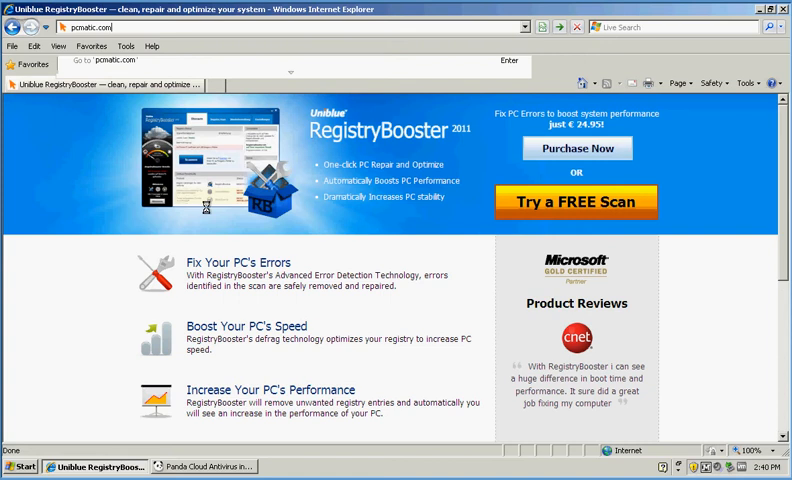
mouse_move(208, 208)
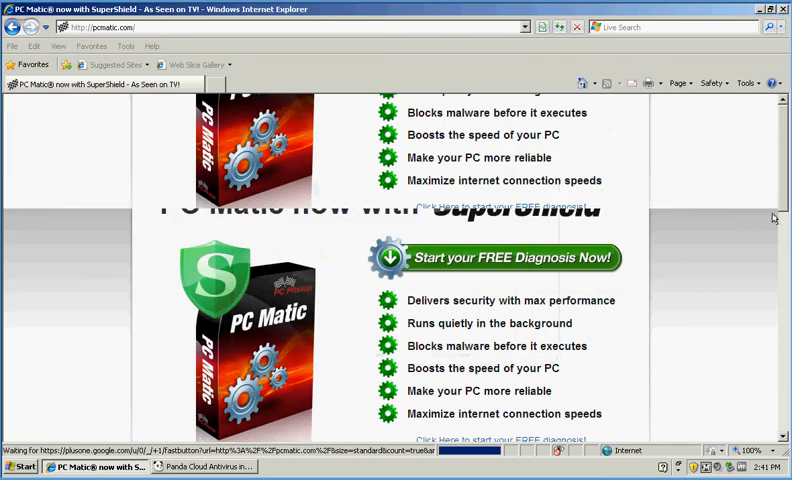
scroll("down", 3)
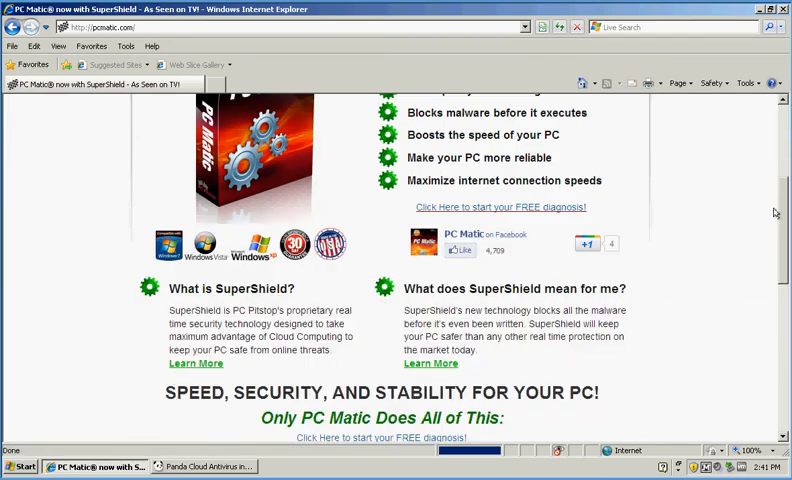
scroll("down", 3)
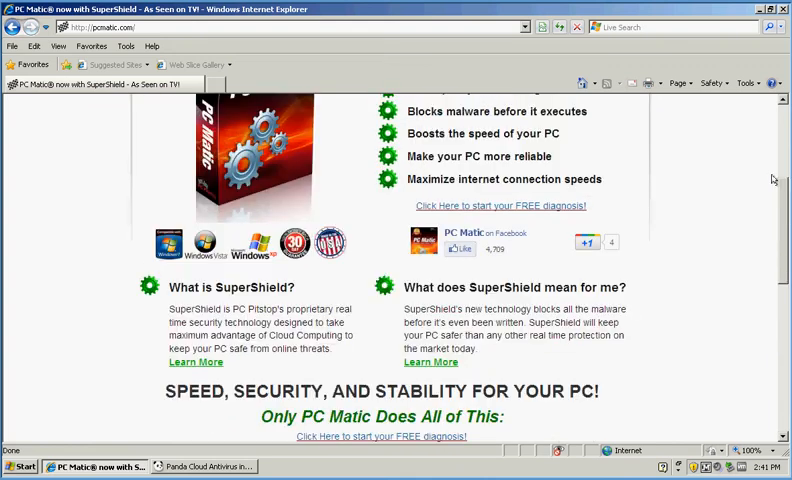
scroll("up", 3)
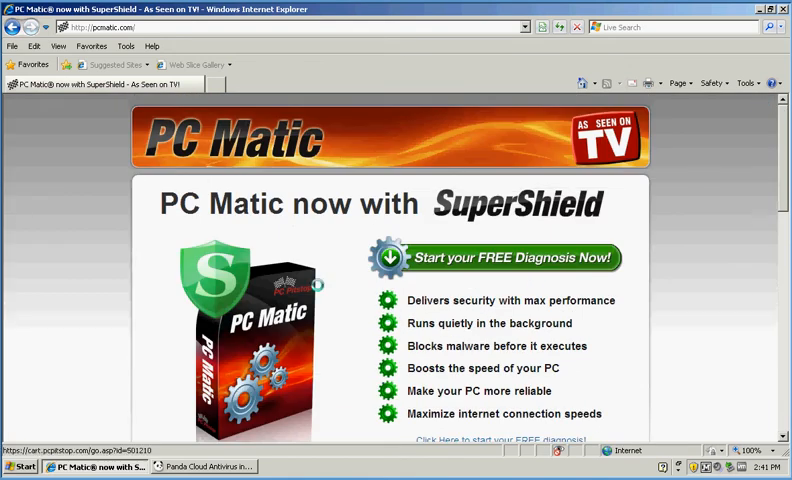
mouse_move(680, 178)
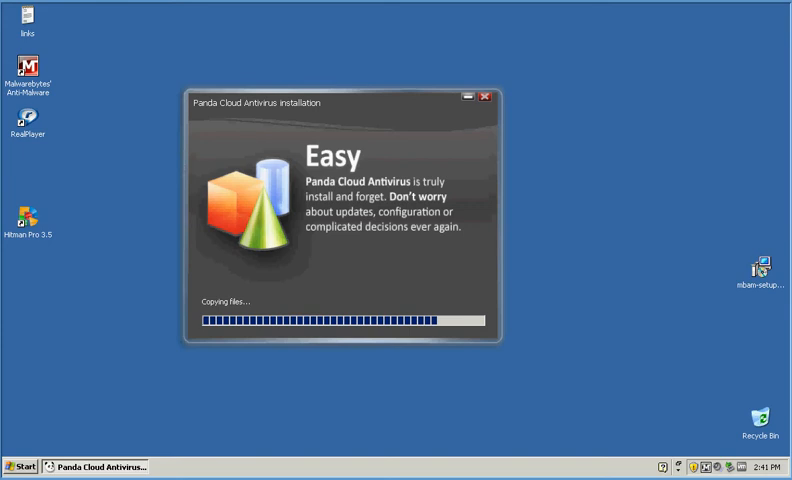
mouse_move(712, 298)
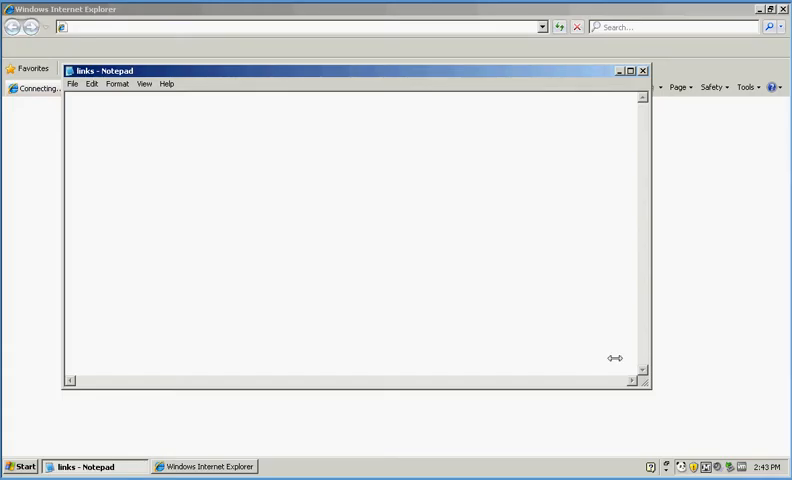
mouse_move(528, 456)
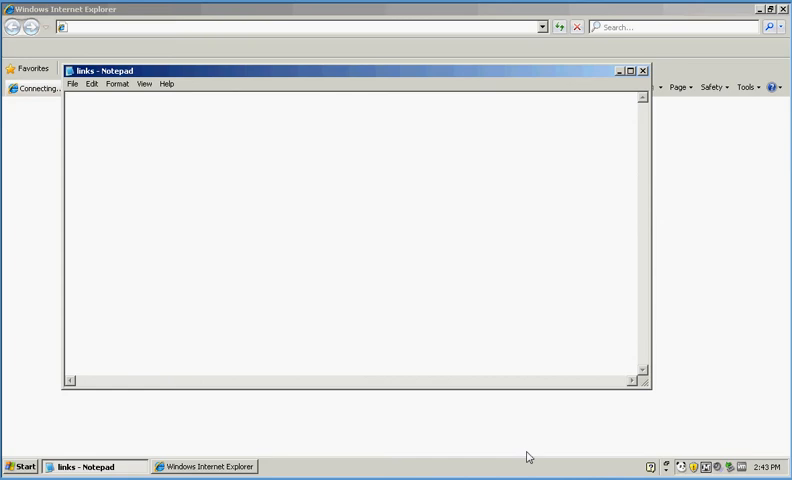
mouse_move(683, 468)
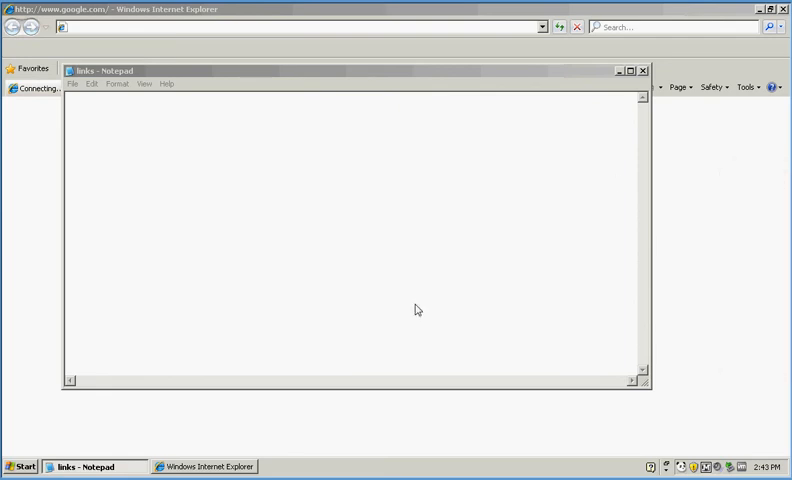
mouse_move(622, 86)
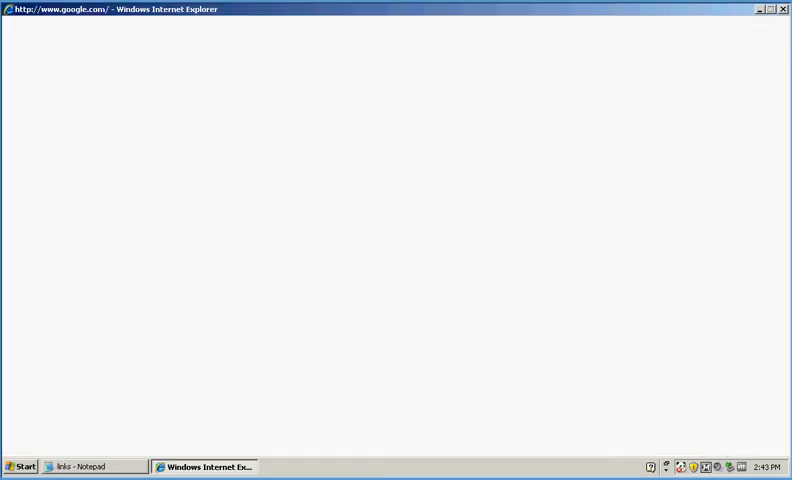
mouse_move(757, 11)
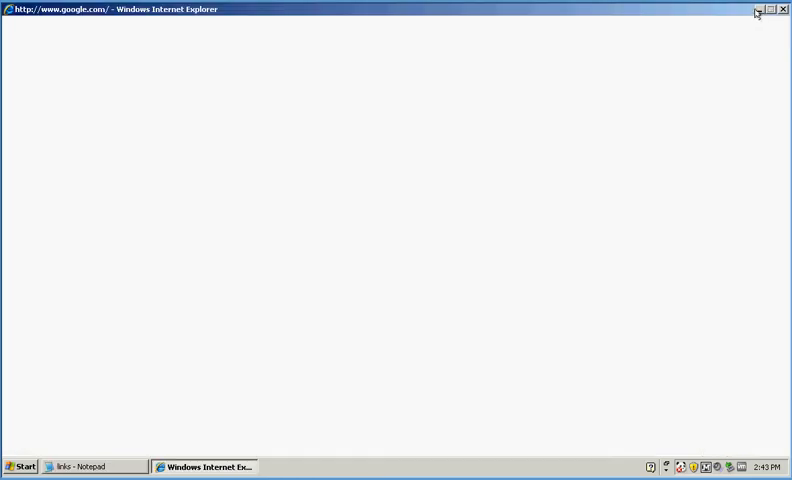
mouse_move(678, 468)
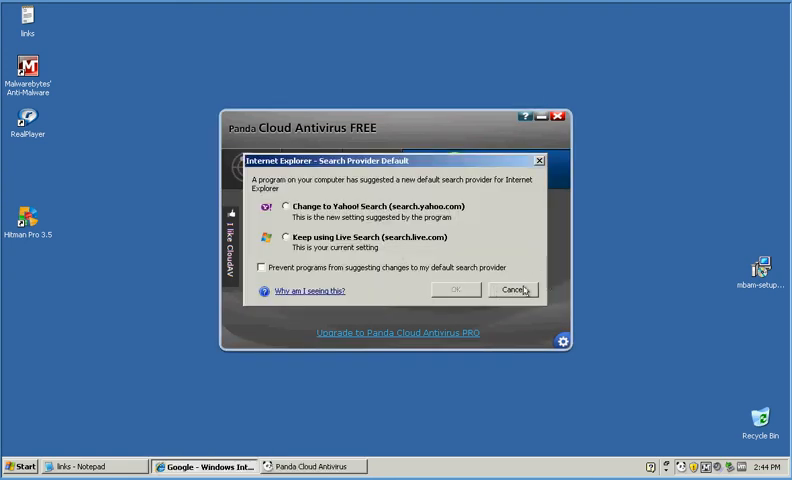
Decline the default search provider change and view the empty antivirus recycle bin.
left_click(513, 289)
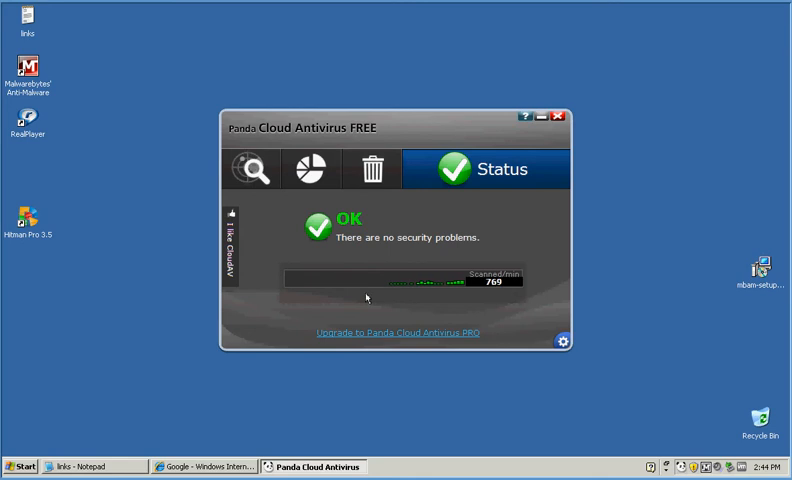
left_click(562, 340)
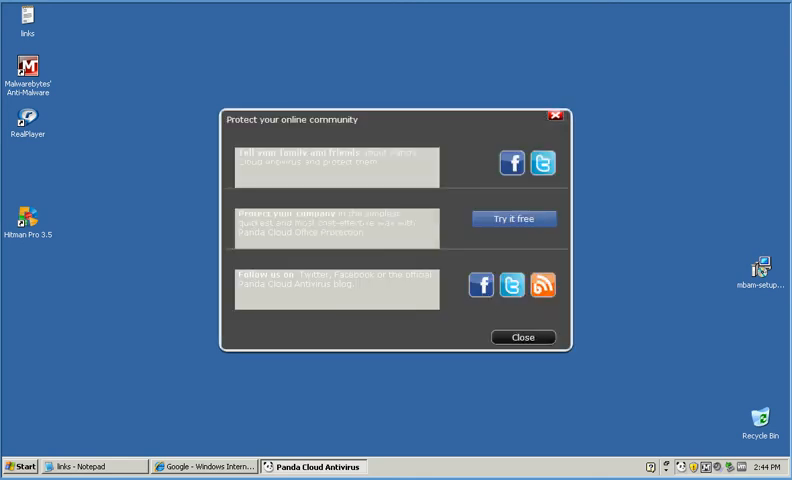
left_click(523, 337)
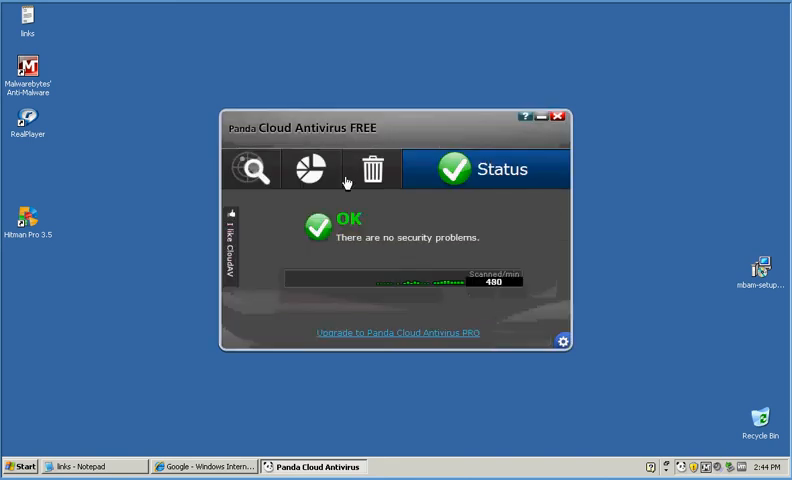
left_click(371, 168)
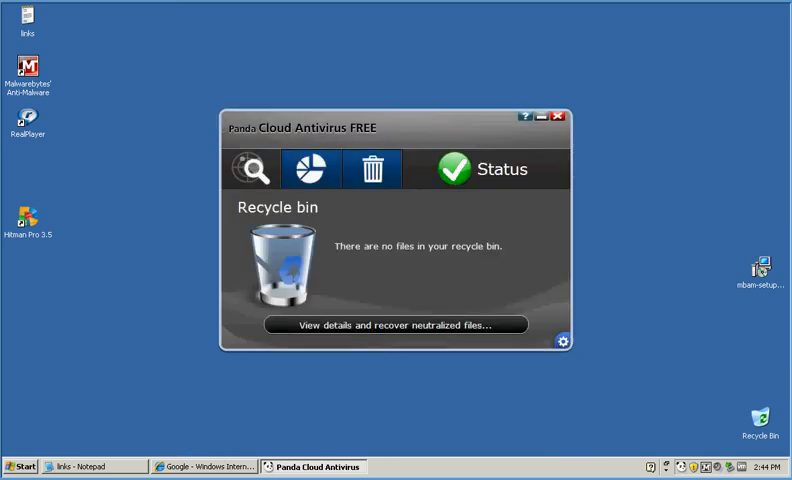
Look over the Scan options and settings, then go back to the Status overview.
left_click(254, 168)
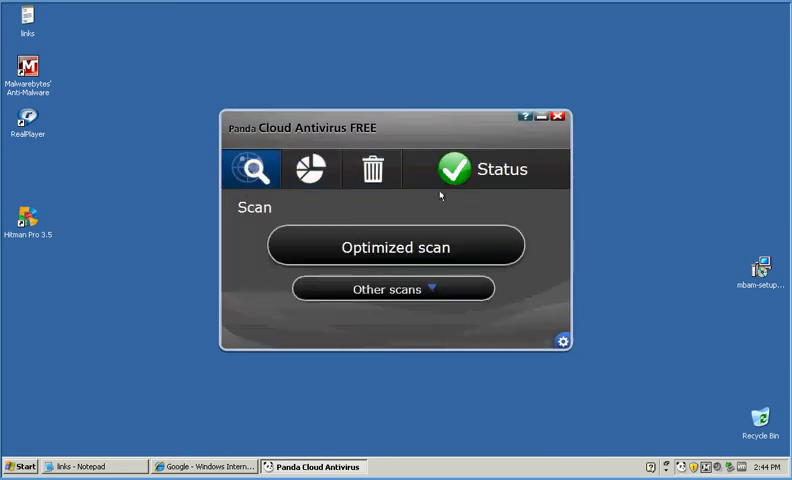
left_click(485, 169)
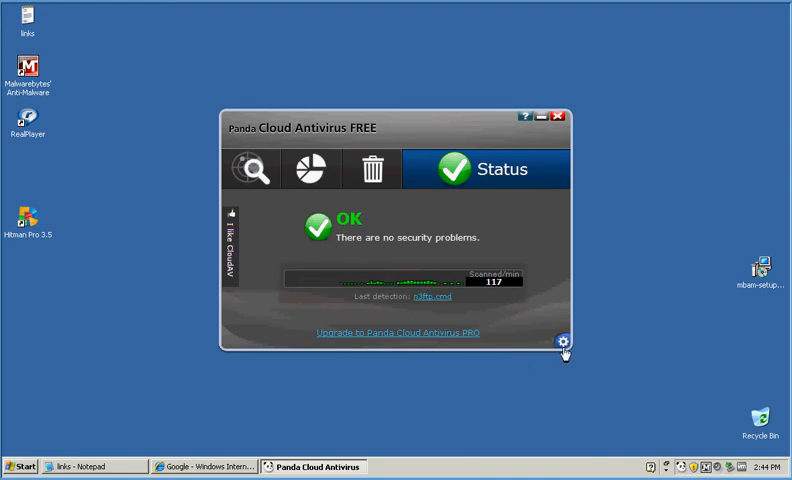
mouse_move(477, 285)
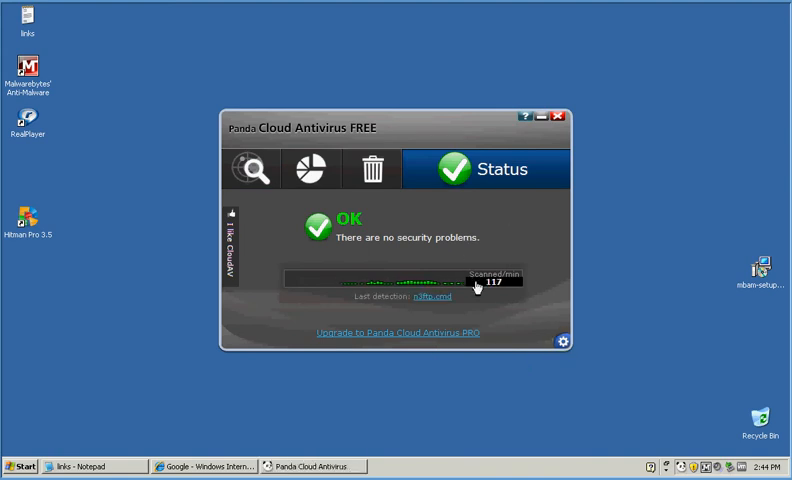
left_click(563, 341)
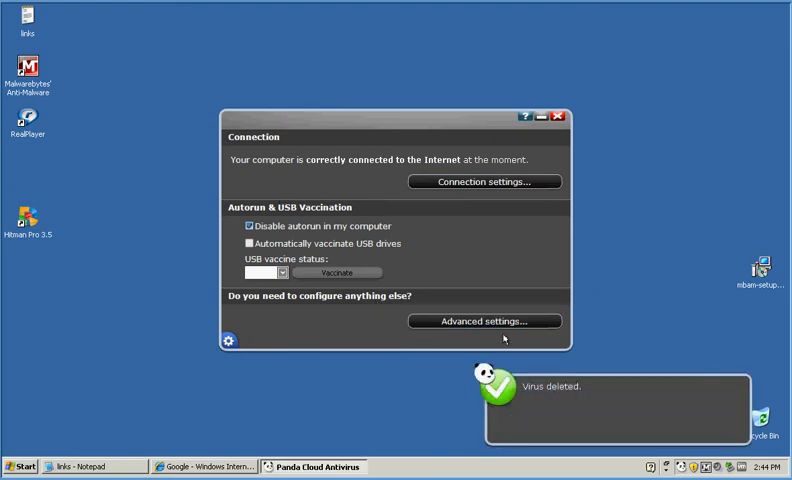
mouse_move(499, 321)
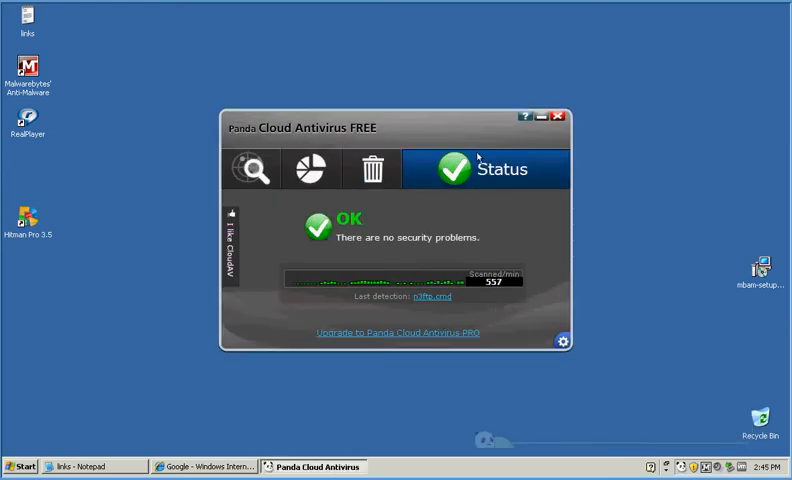
left_click(559, 117)
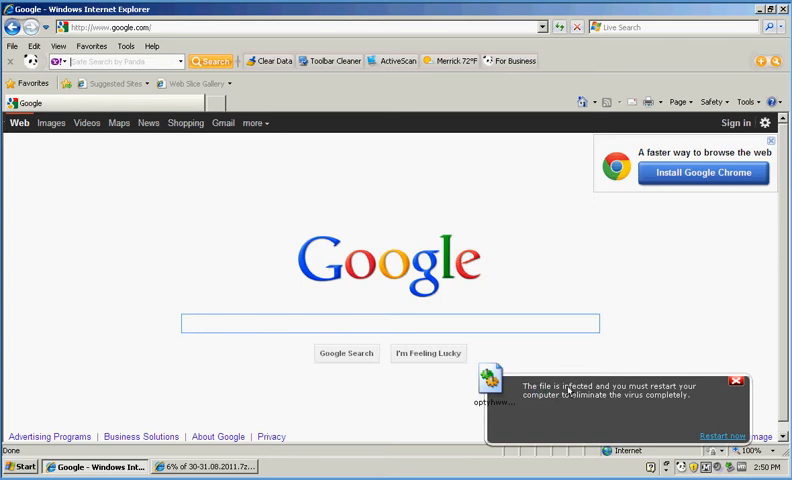
mouse_move(752, 18)
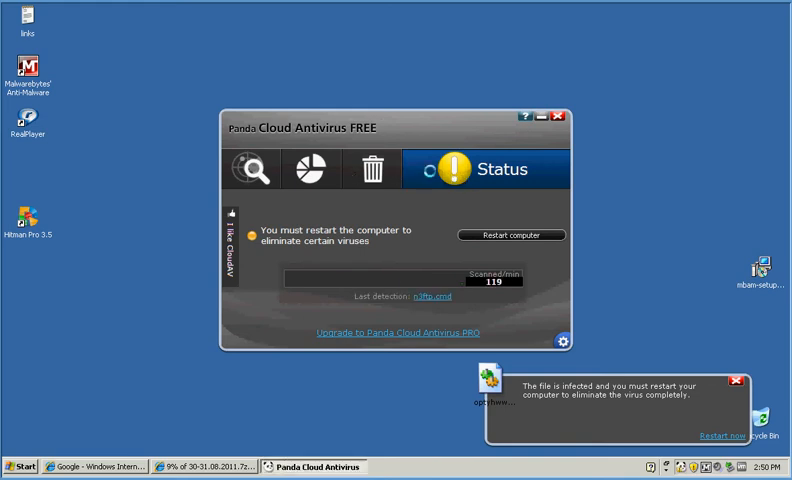
Open the action history detailing the two neutralized Trojans in the recycle bin.
left_click(372, 168)
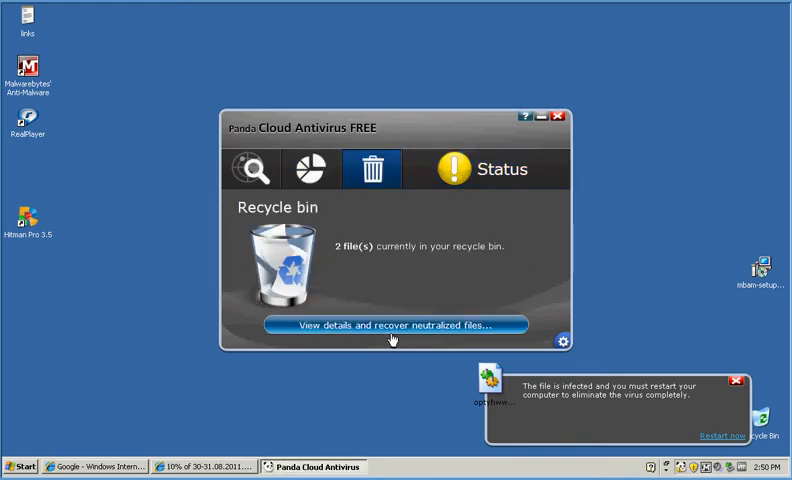
left_click(390, 325)
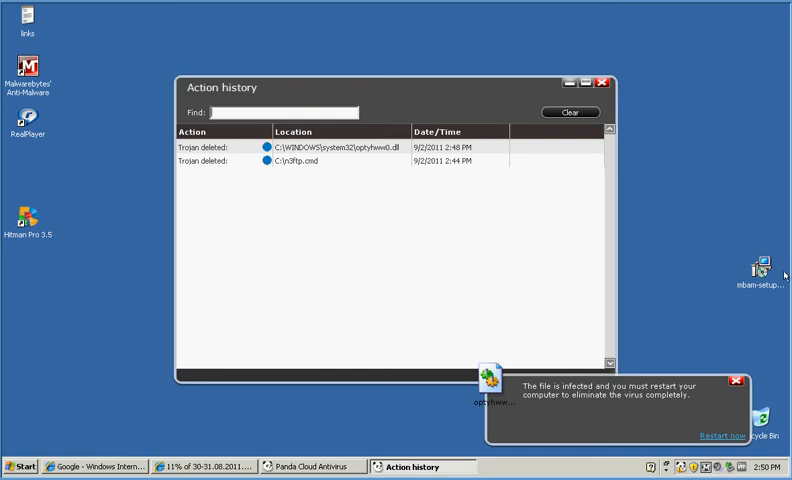
mouse_move(390, 161)
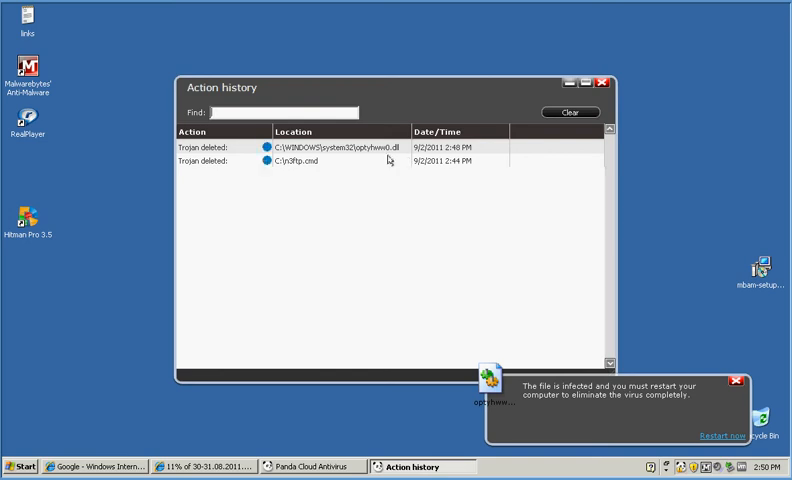
mouse_move(361, 185)
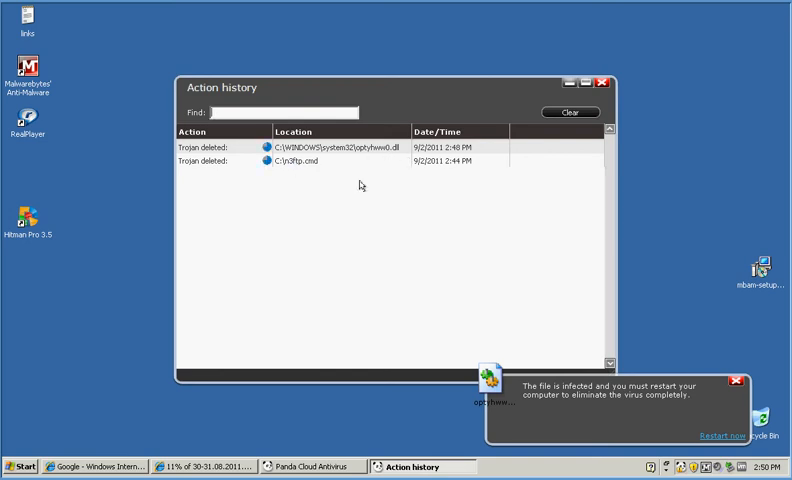
mouse_move(506, 213)
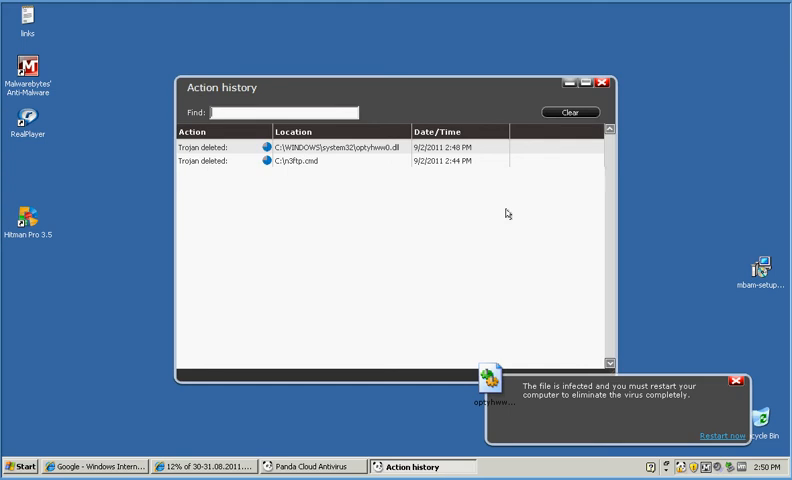
mouse_move(473, 255)
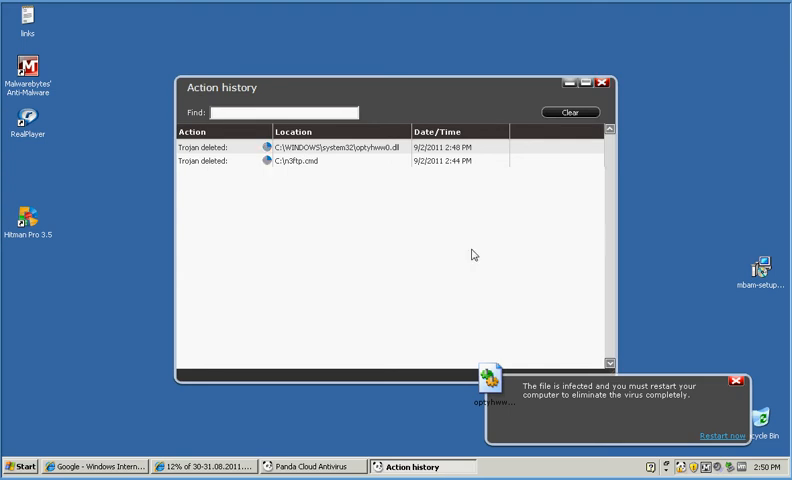
mouse_move(400, 85)
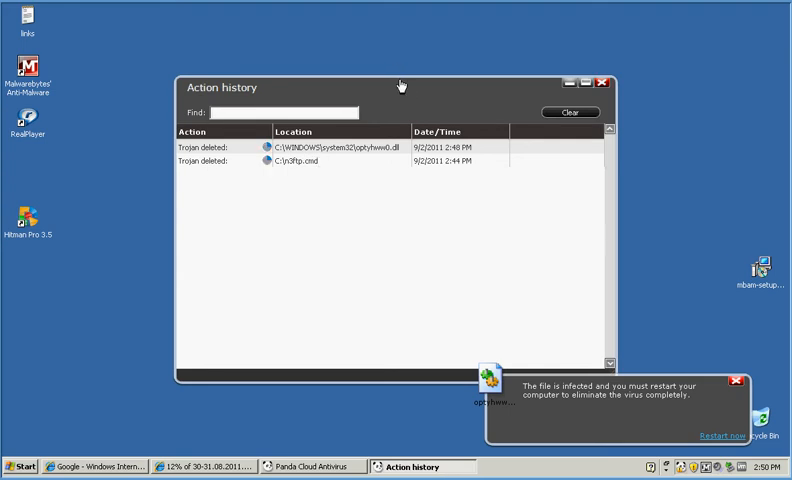
mouse_move(422, 201)
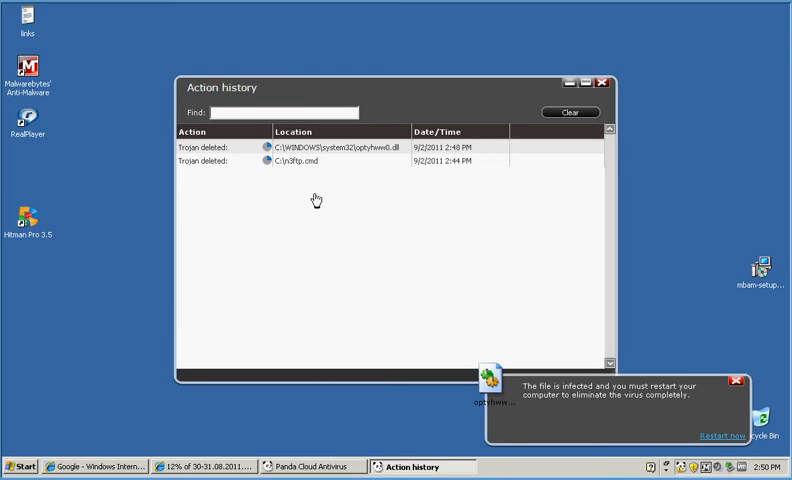
mouse_move(289, 48)
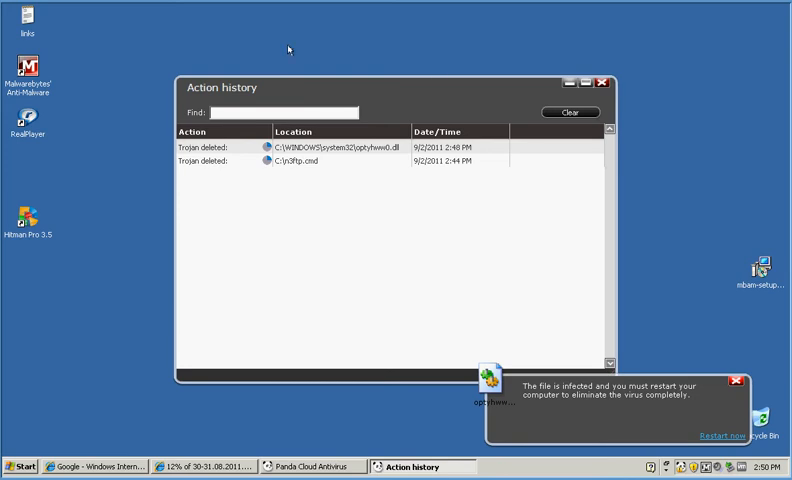
mouse_move(222, 468)
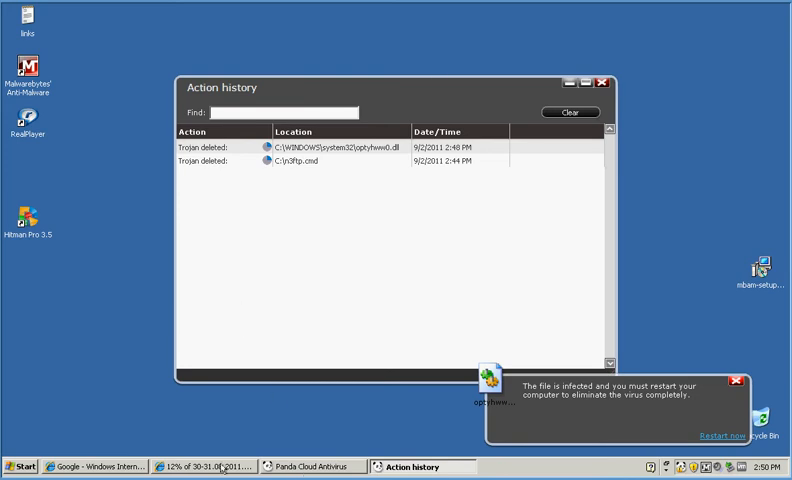
mouse_move(696, 199)
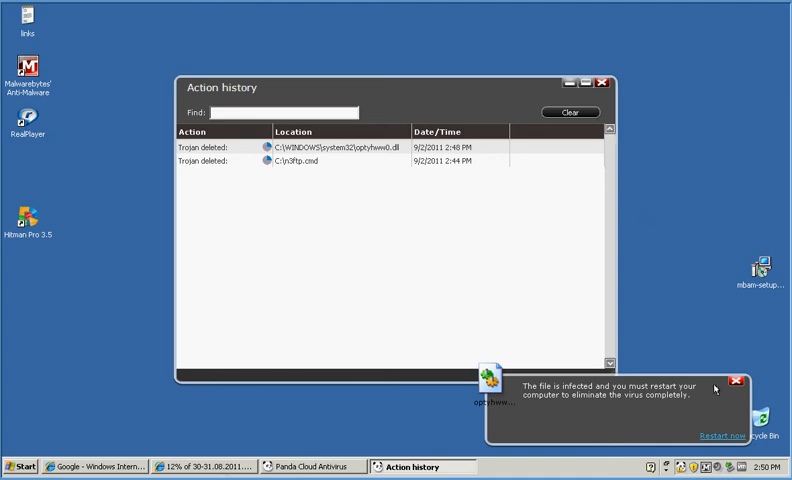
mouse_move(715, 389)
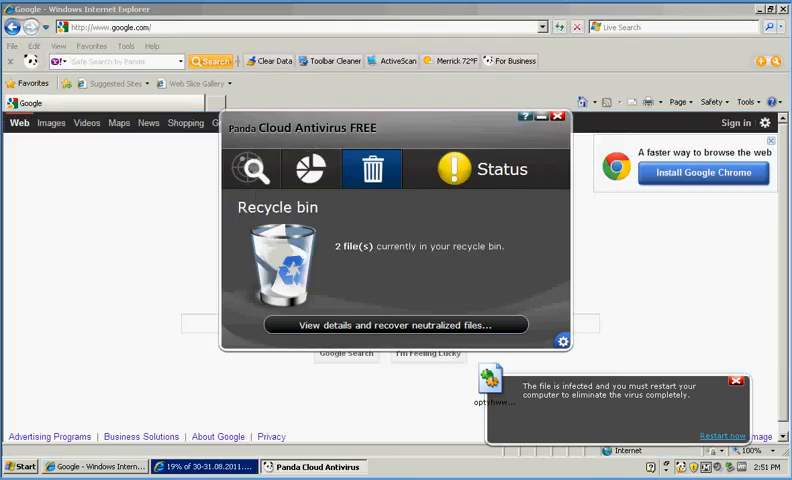
mouse_move(433, 281)
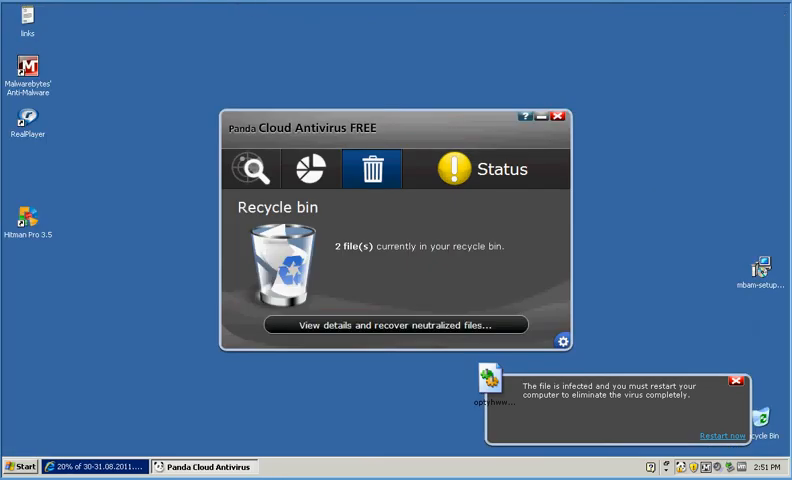
Restart the PC, confirm no problems and an empty recycle bin, then close Panda.
left_click(485, 169)
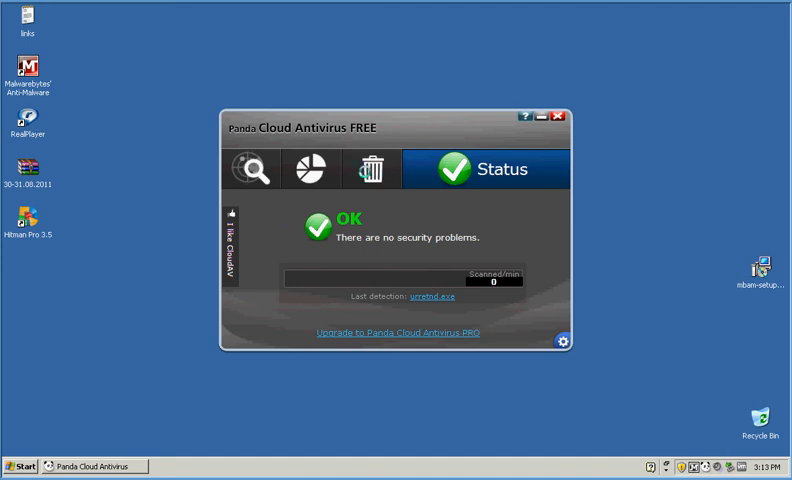
left_click(371, 169)
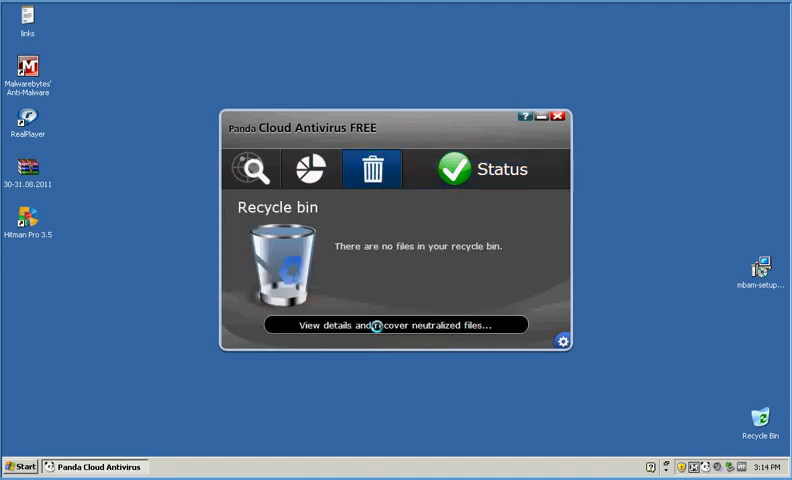
left_click(393, 324)
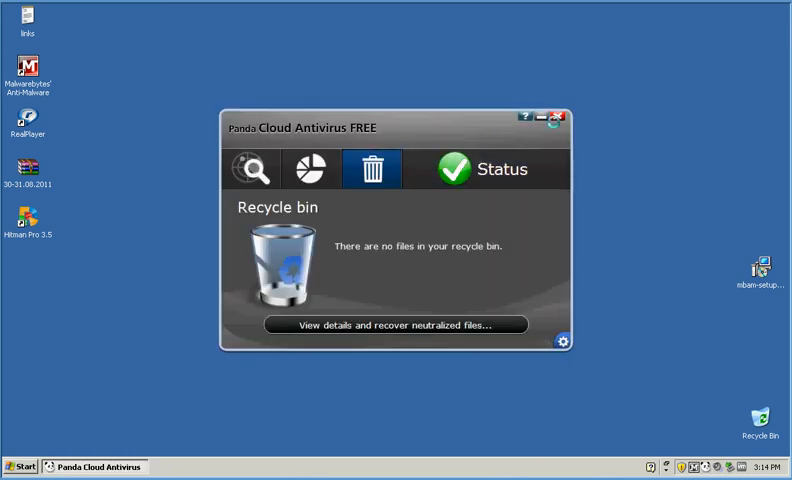
left_click(22, 466)
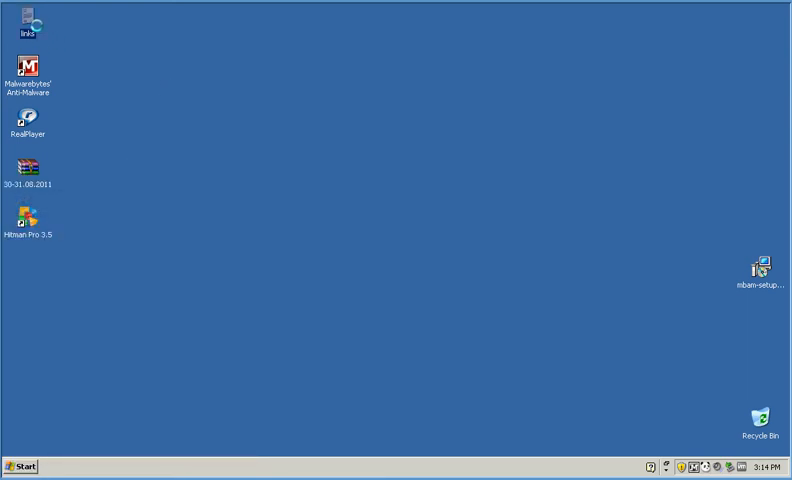
Reopen the links file in Notepad and load Google's home page instead of the last session.
double_click(30, 18)
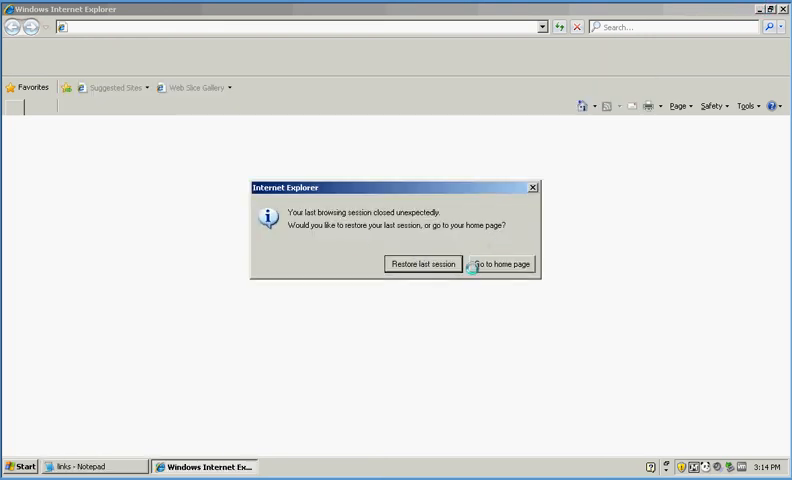
left_click(503, 263)
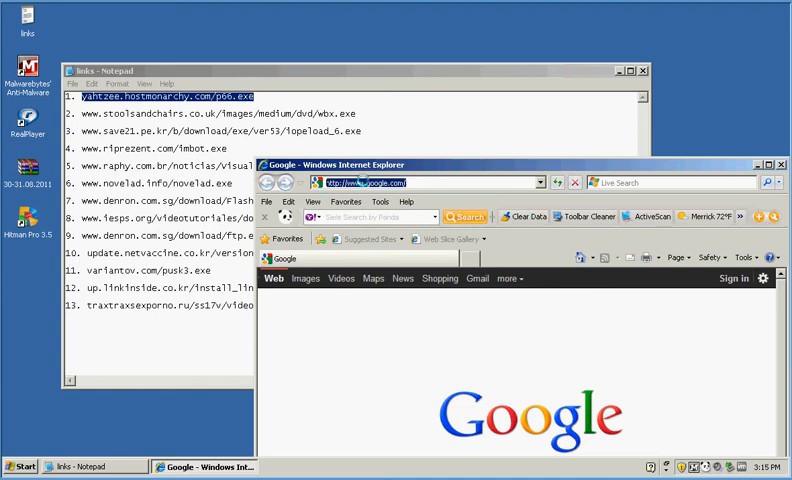
Load the first malware link, see Panda block it, and return to the links list.
key("Return")
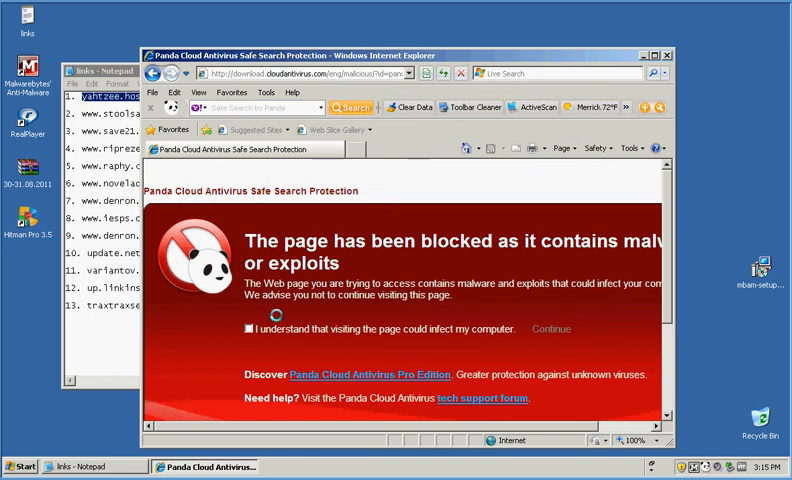
left_click(248, 329)
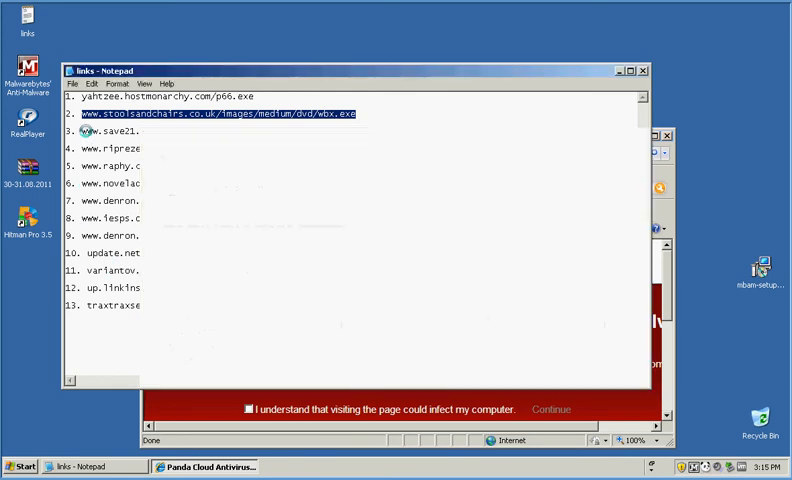
Try the save21, riprezent and raphy links until Visualiza.Videos.exe starts verifying.
right_click(211, 131)
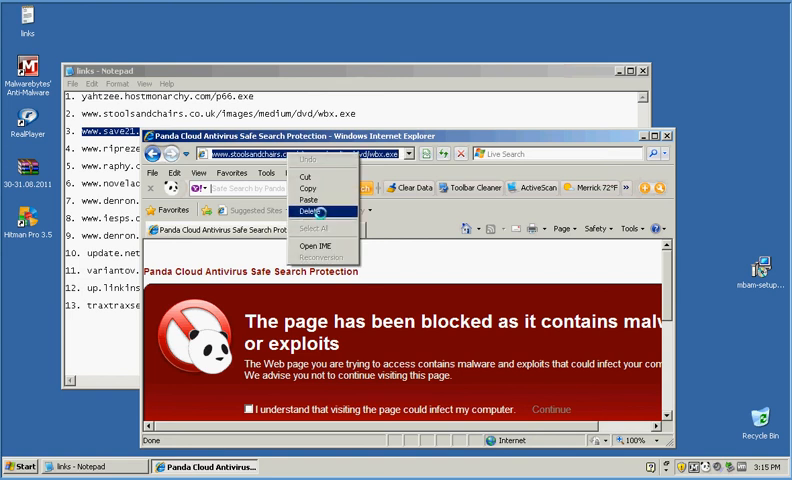
left_click(312, 213)
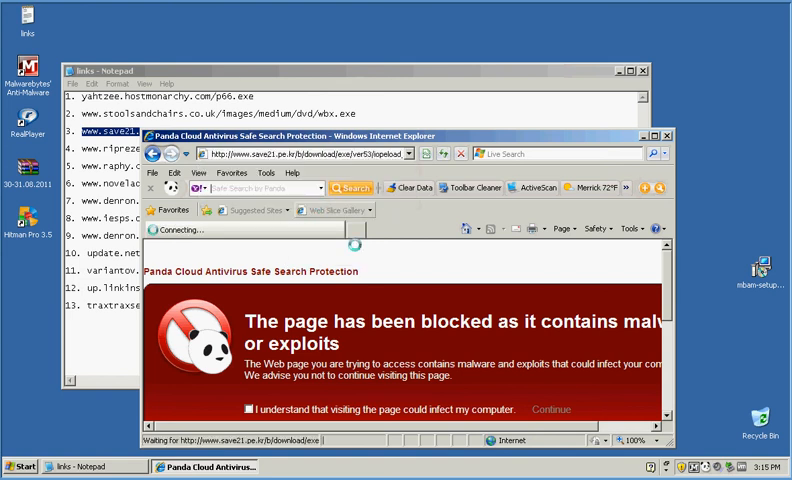
left_click(551, 409)
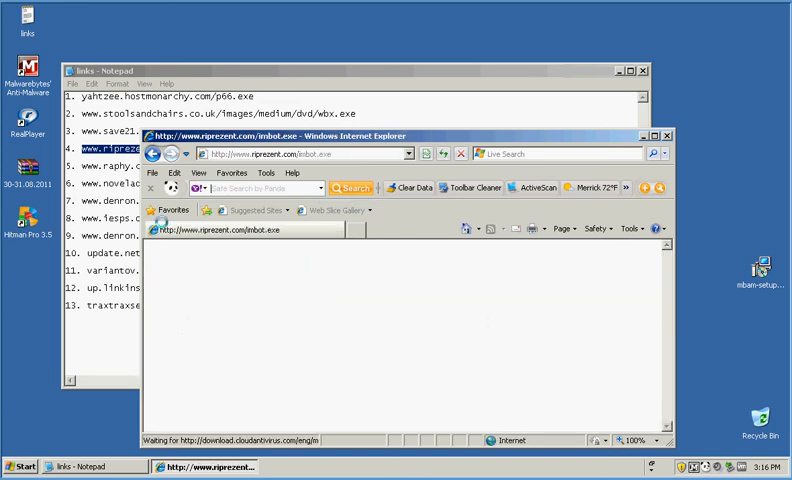
right_click(200, 165)
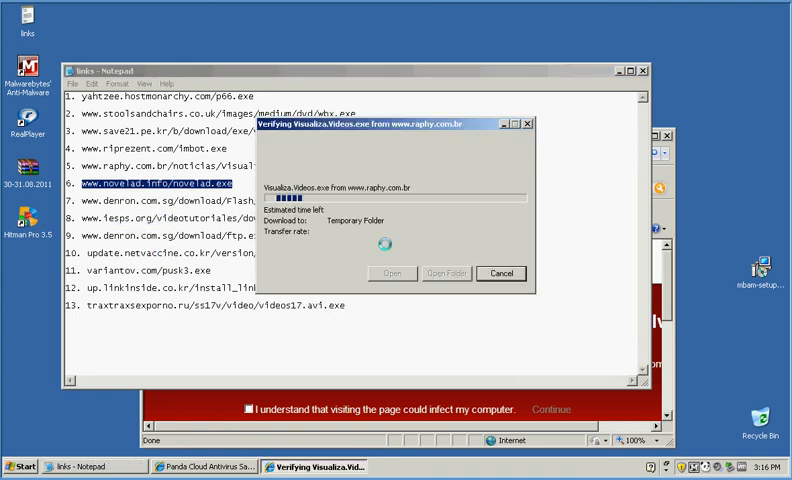
Paste the novelad and denron links into Internet Explorer, then pick the next link.
left_click(500, 273)
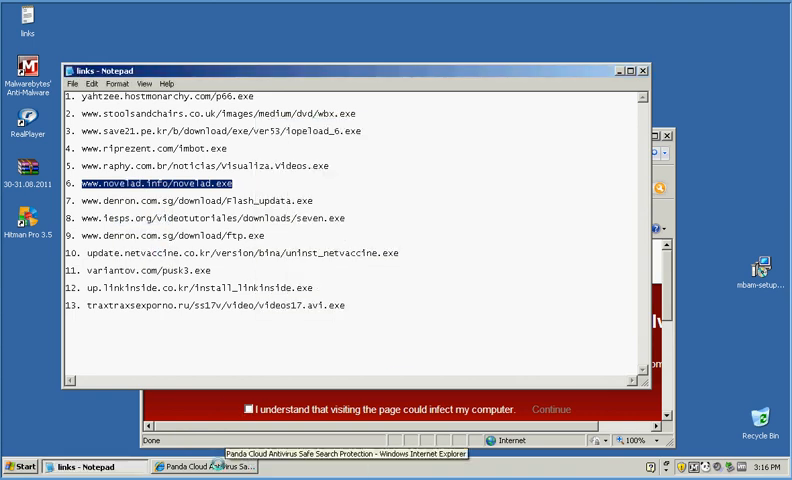
right_click(300, 153)
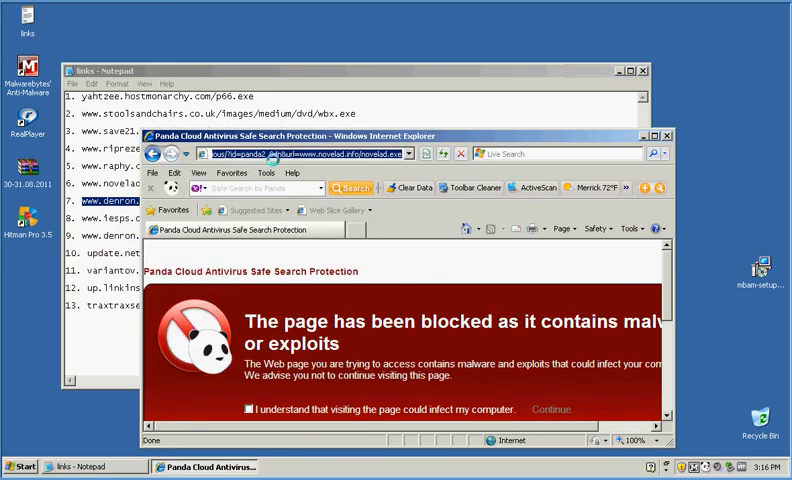
right_click(305, 153)
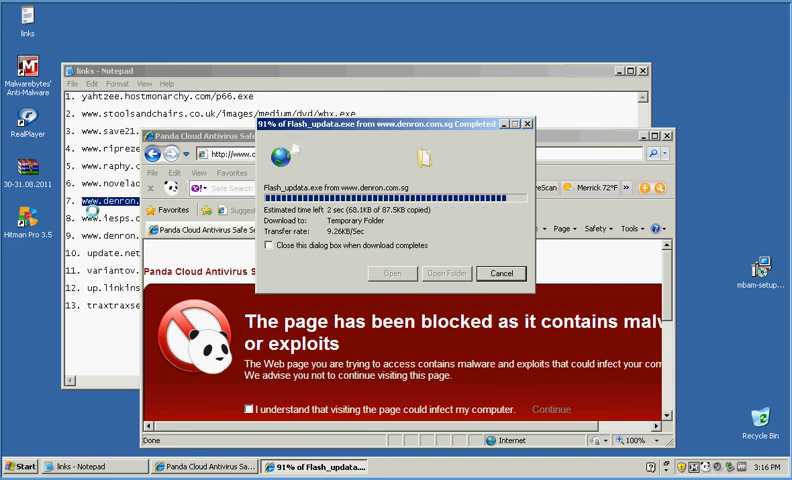
left_click(500, 273)
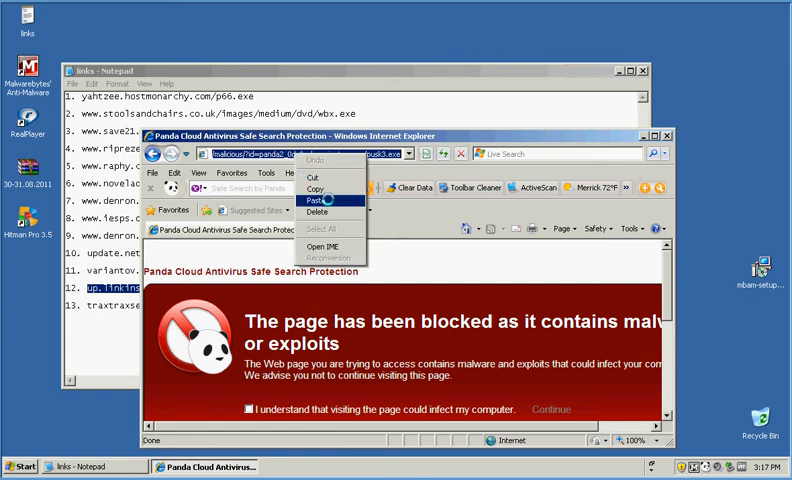
left_click(317, 200)
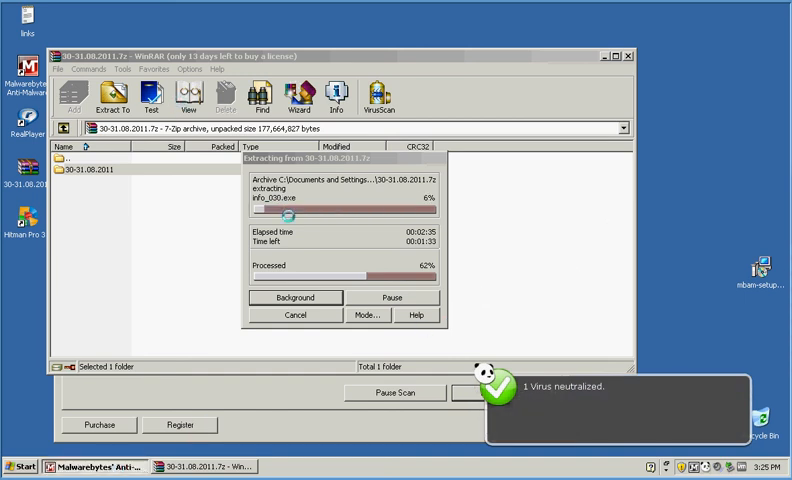
Let WinRAR finish extracting, then close the extracted 30-31.08.2011 folder window.
left_click(90, 466)
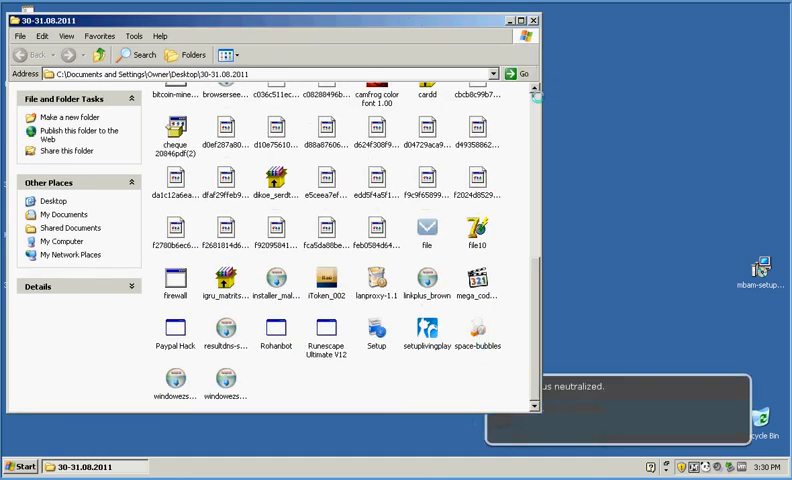
left_click(533, 20)
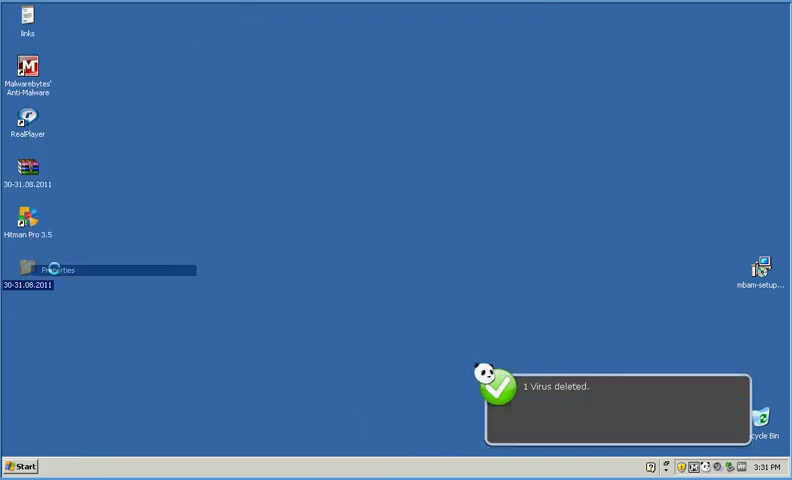
View the extracted 30-31.08.2011 folder's properties.
left_click(60, 270)
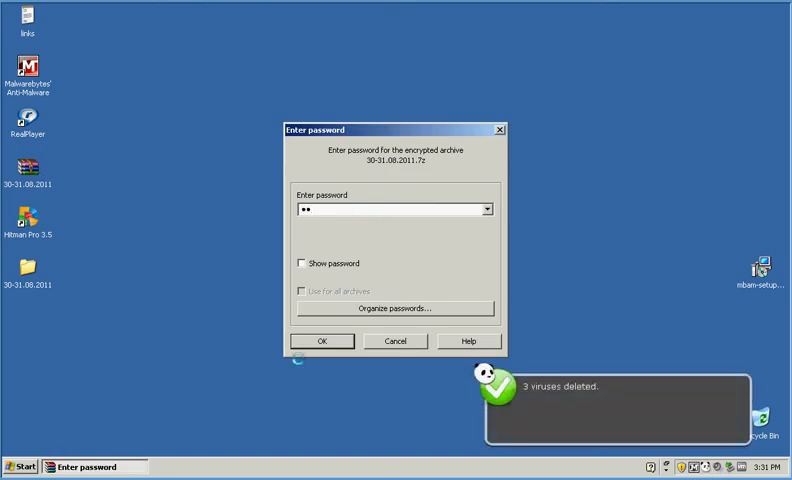
Confirm the archive password and list the 312 archived files against the folder's 93.
left_click(322, 341)
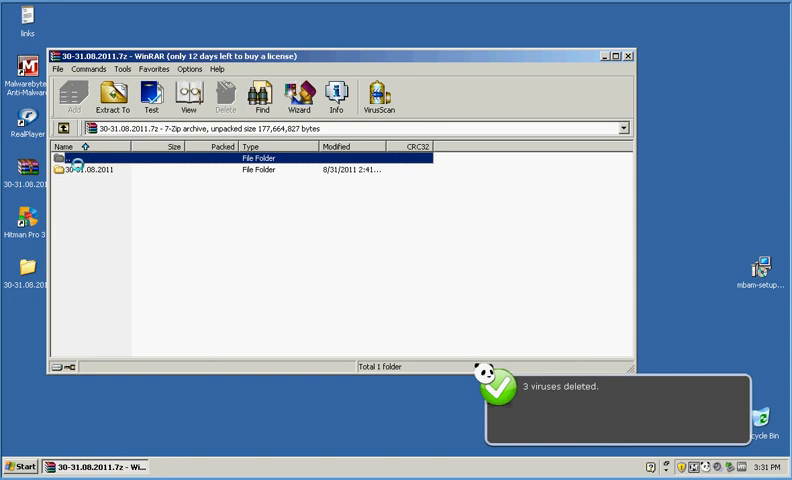
double_click(90, 169)
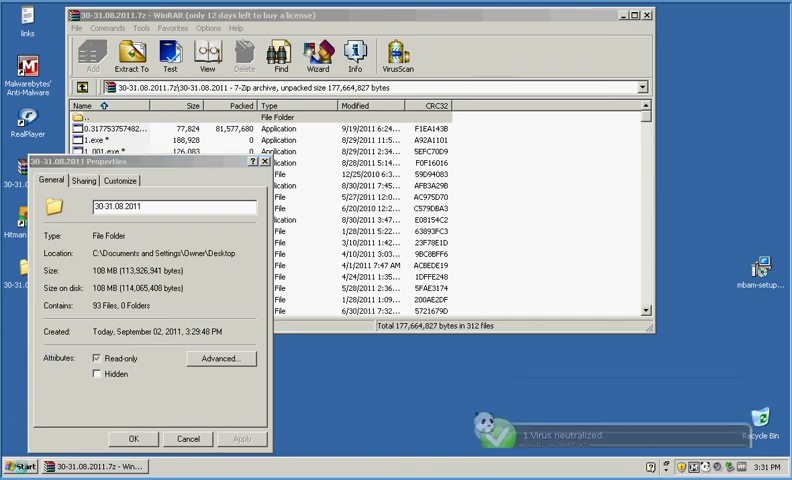
left_click(24, 466)
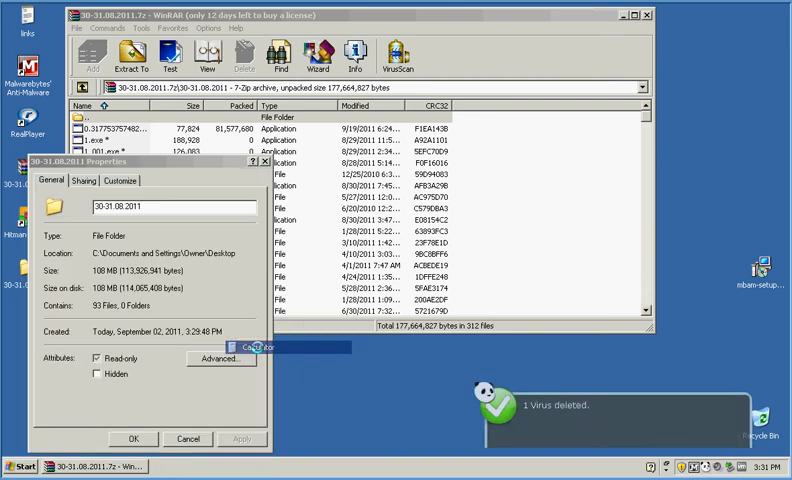
Compute 312 / 93 (about 3.35) in Calculator, then close it.
left_click(250, 348)
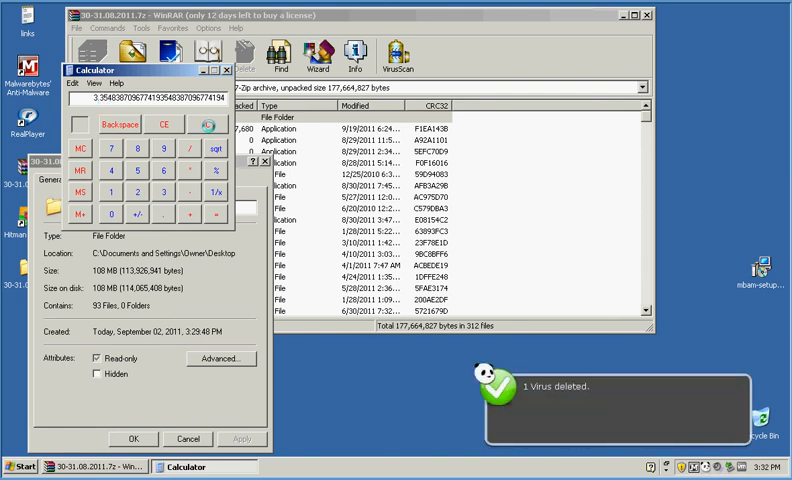
left_click(204, 124)
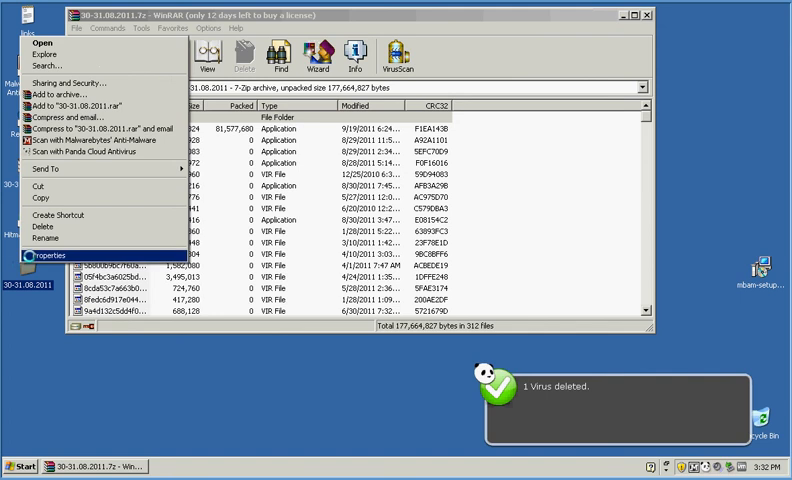
left_click(49, 255)
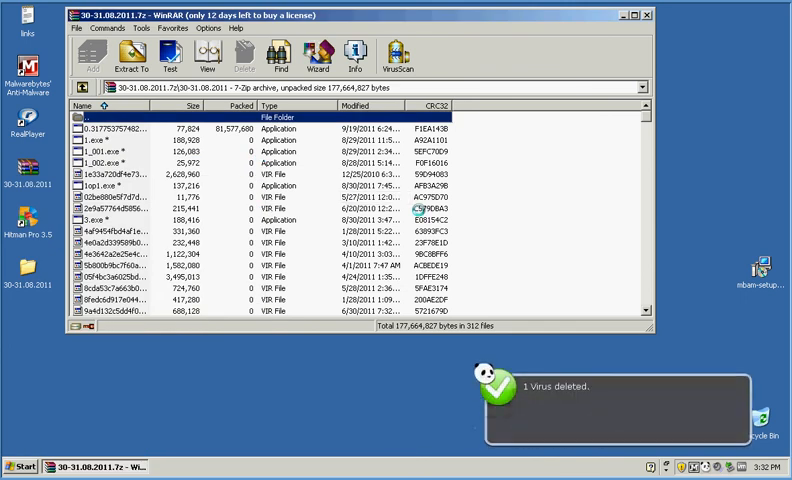
scroll("down", 3)
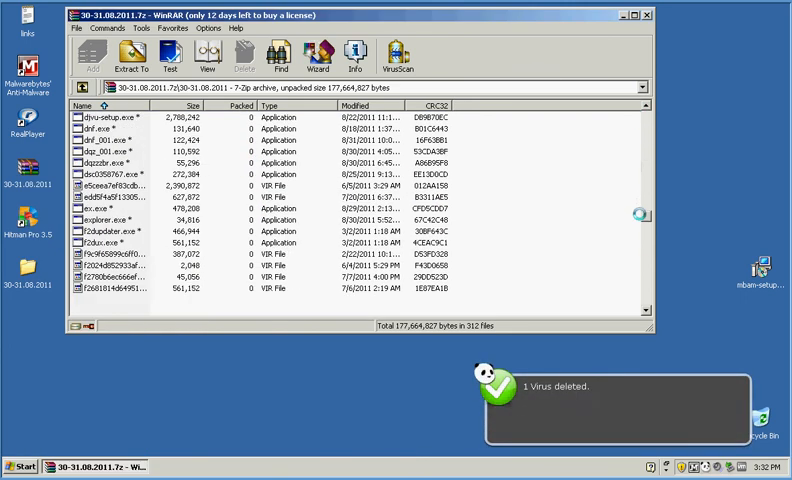
scroll("down", 3)
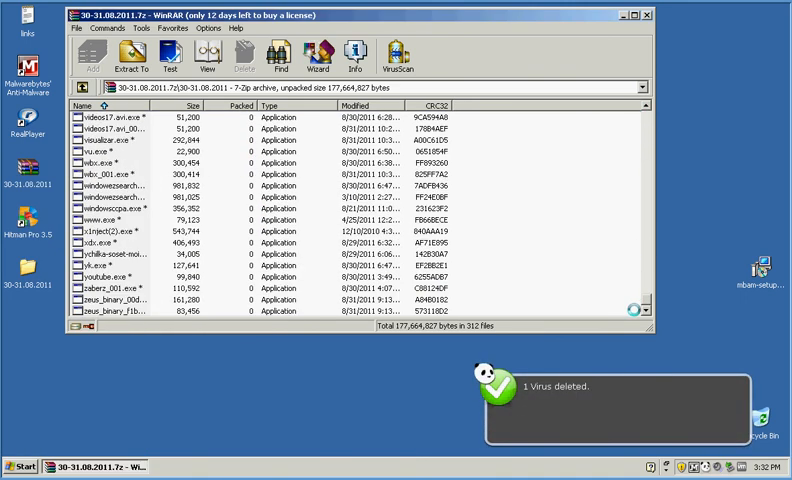